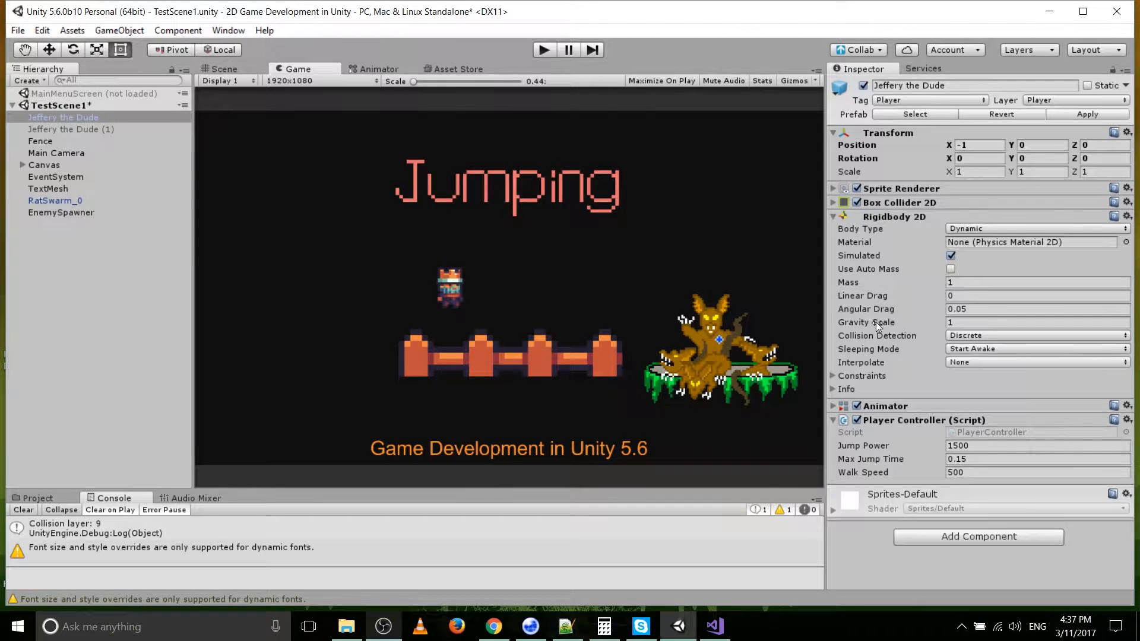
mouse_move(636, 342)
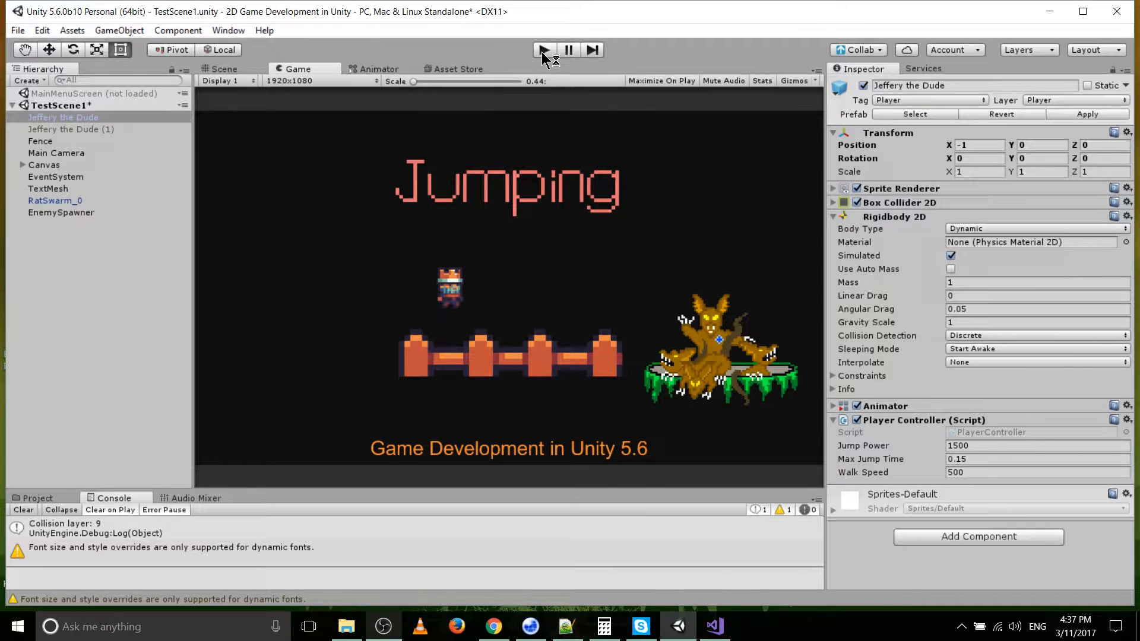
Run the platformer scene, test jumping, and select the Fence to confirm its Obstacle layer.
left_click(543, 50)
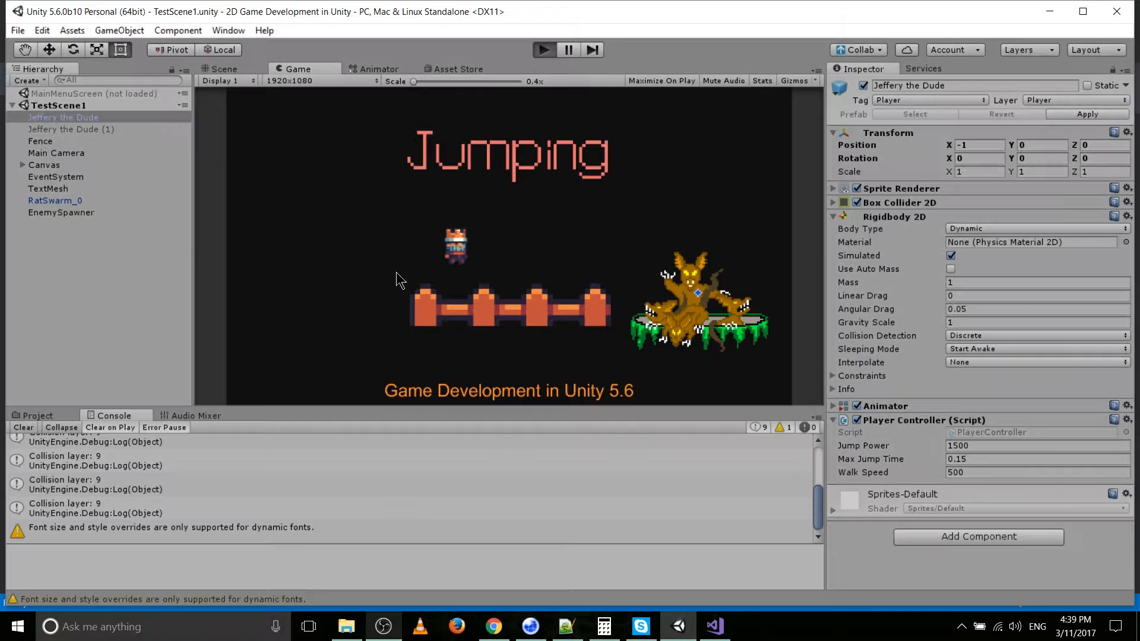
mouse_move(534, 280)
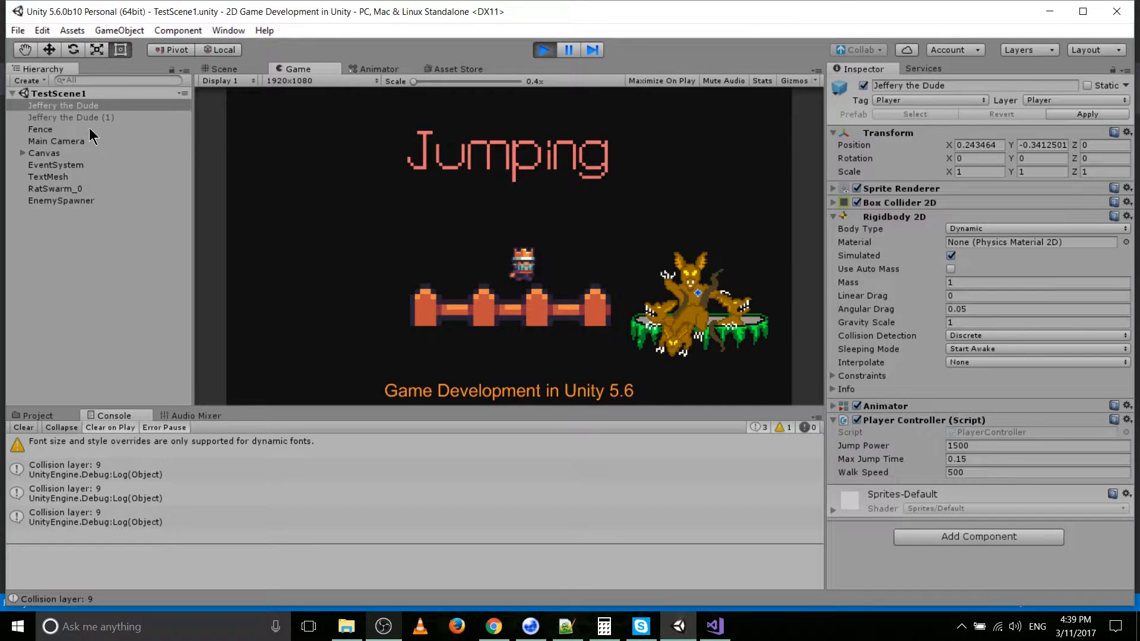
left_click(40, 128)
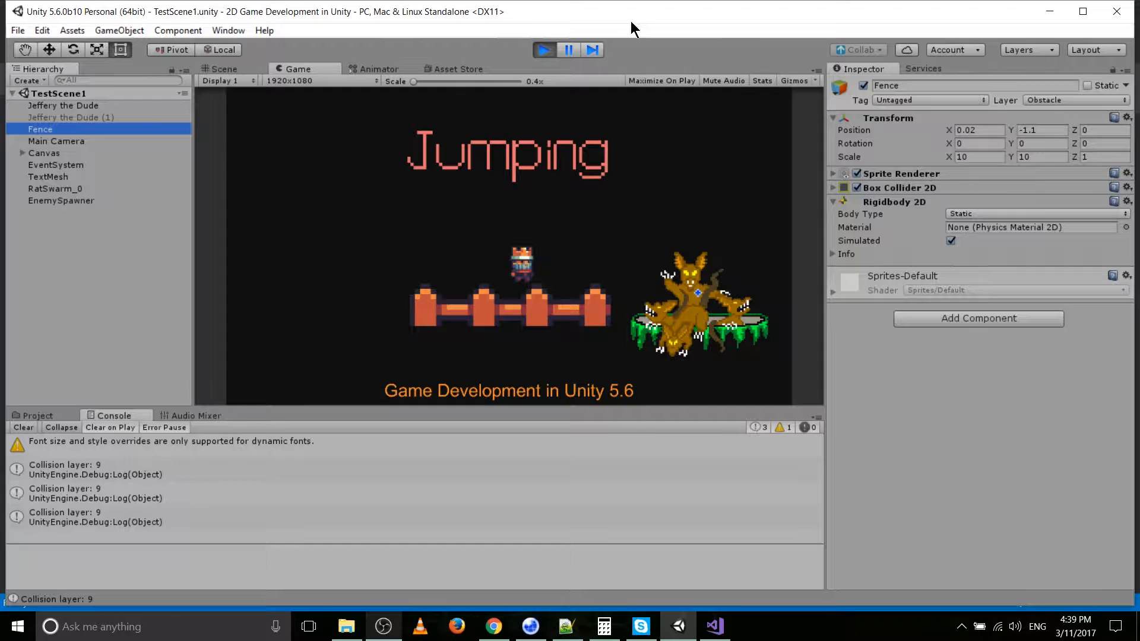
left_click(712, 626)
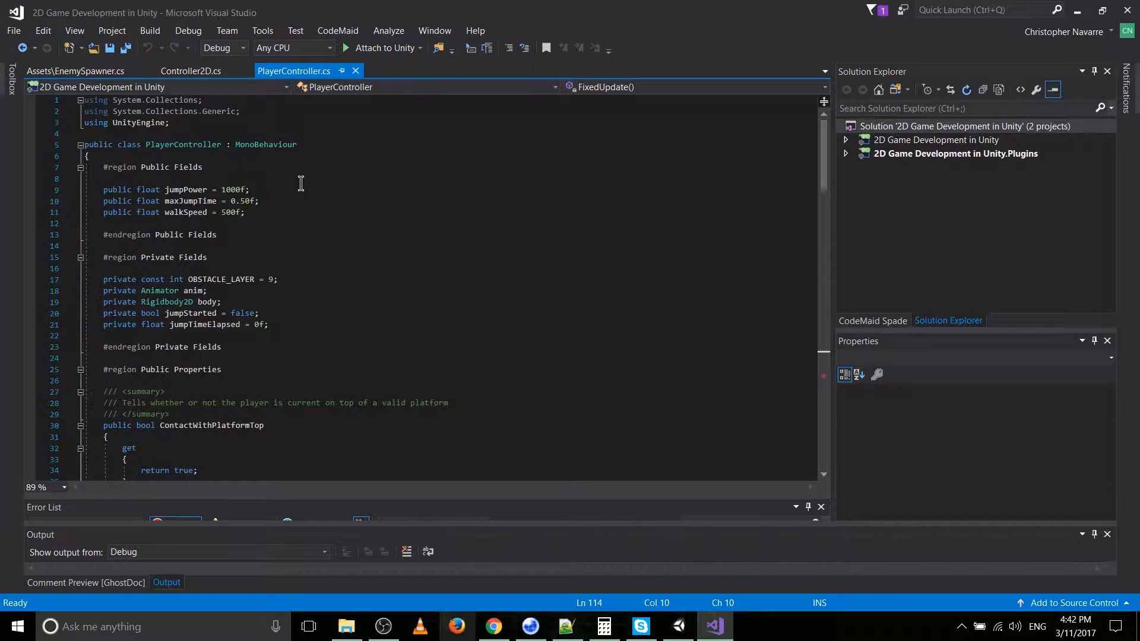
mouse_move(348, 224)
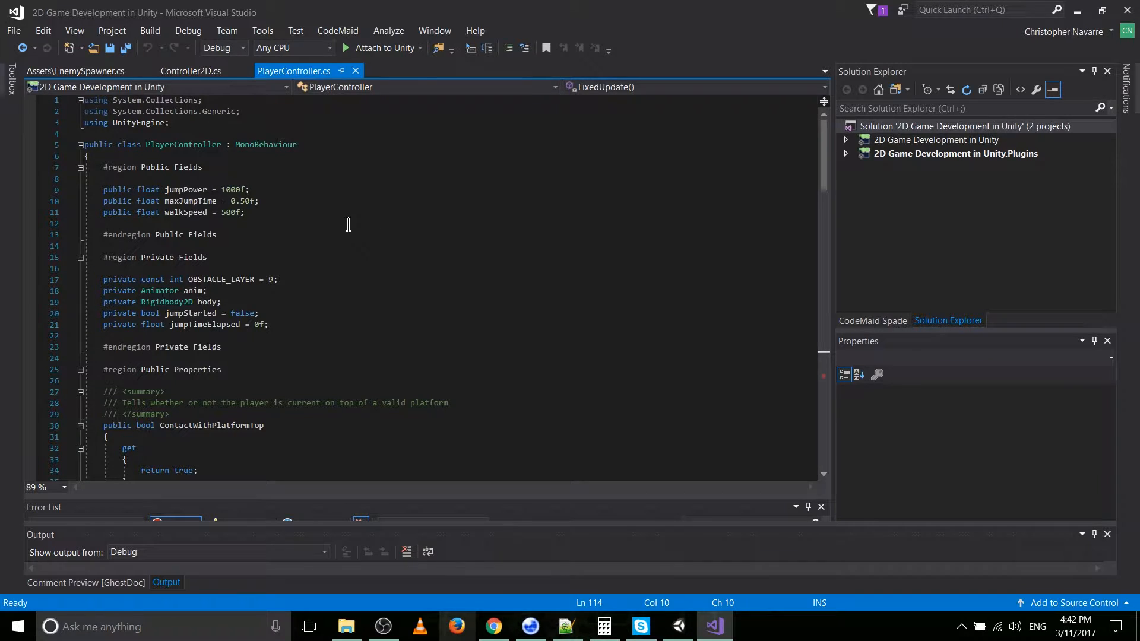
Review the jumpPower default of 1000f and the walkSpeed default of 500.
left_click(240, 190)
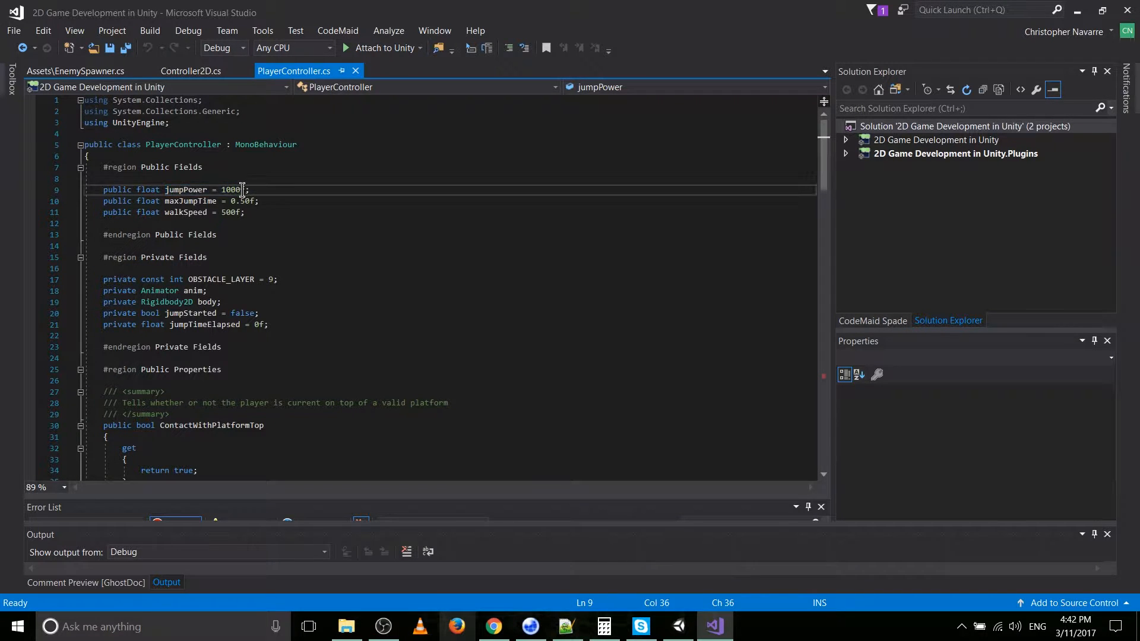
type("f")
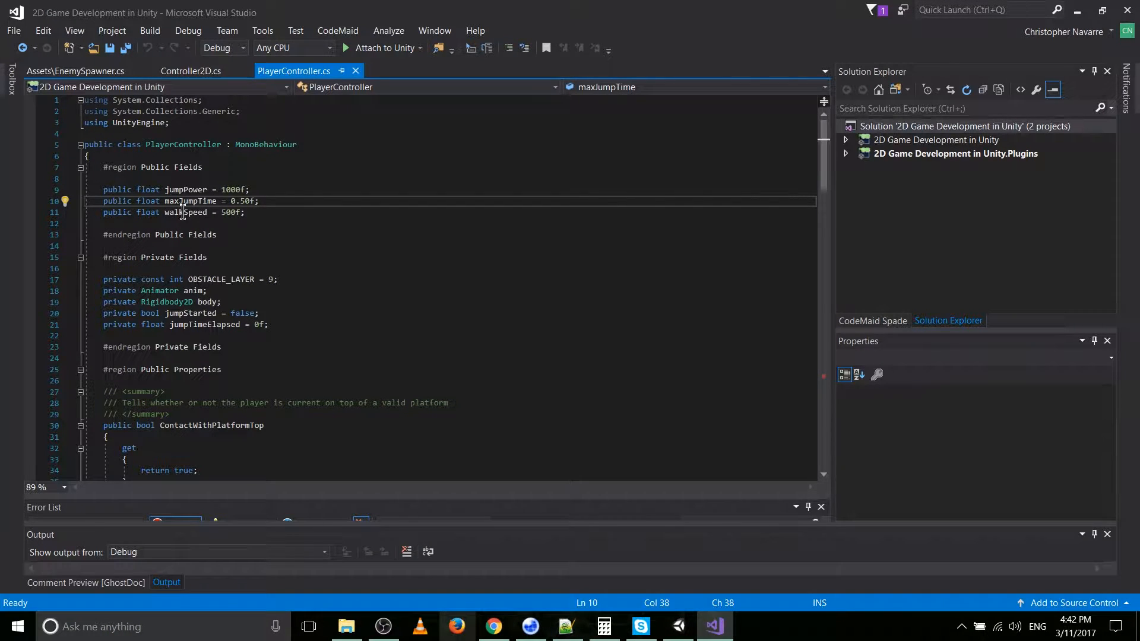
double_click(185, 213)
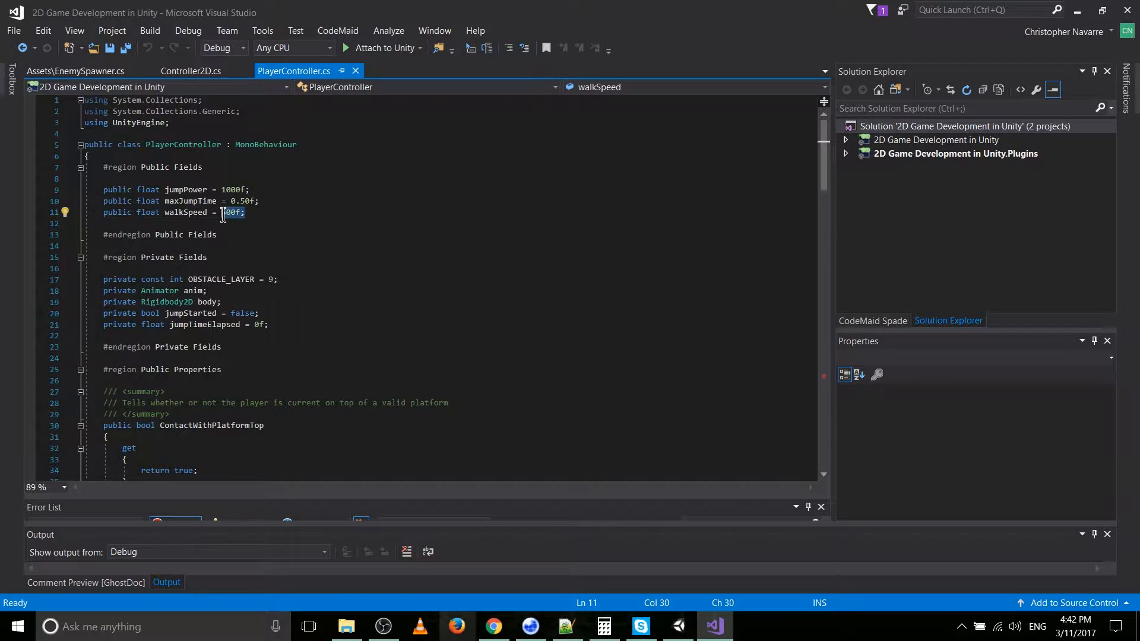
type("500")
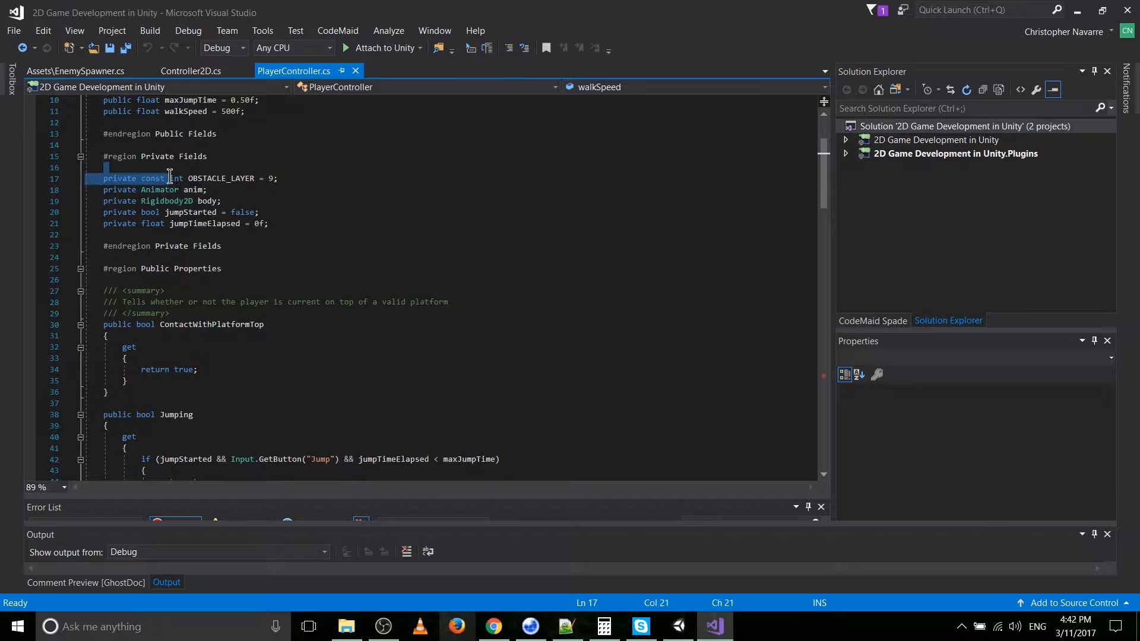
Highlight the OBSTACLE_LAYER constant declaration set to 9.
double_click(216, 178)
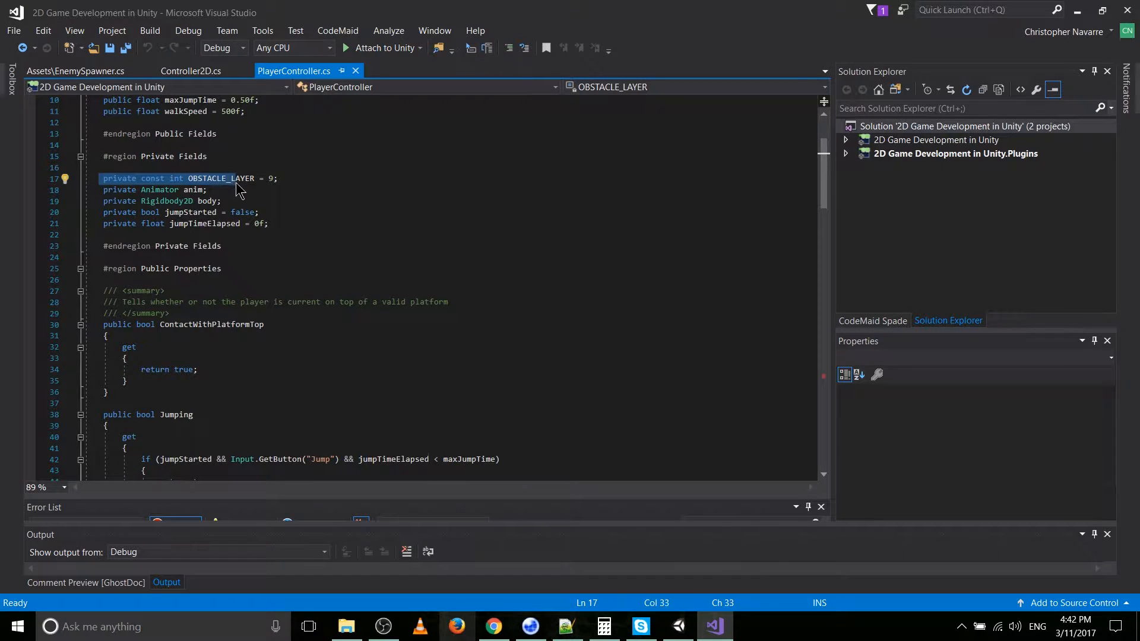
double_click(219, 178)
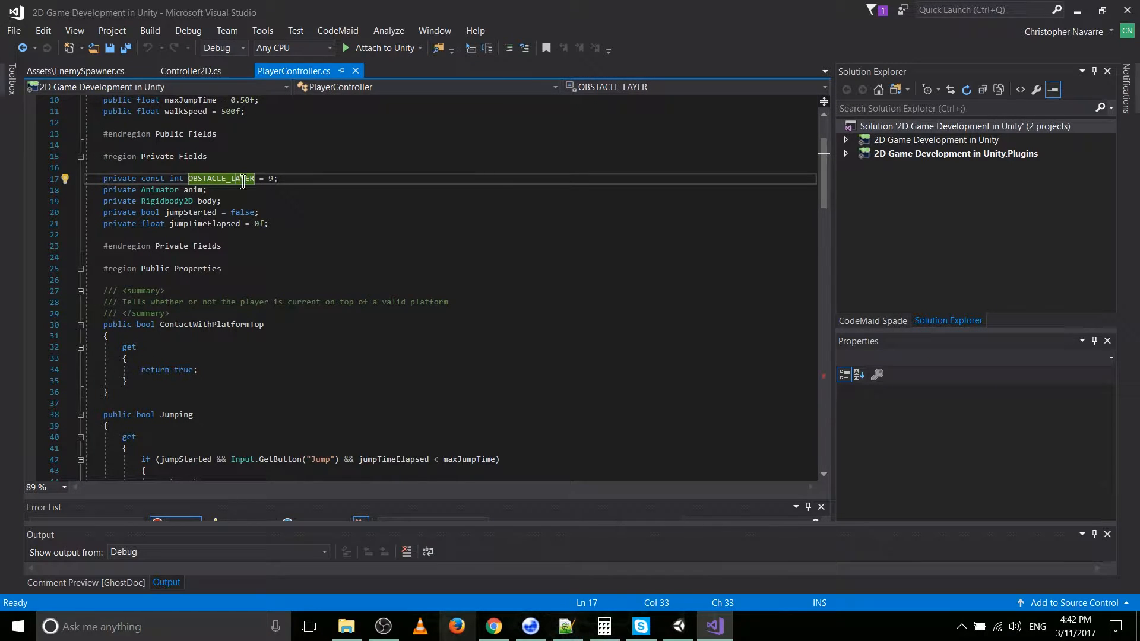
left_click(284, 178)
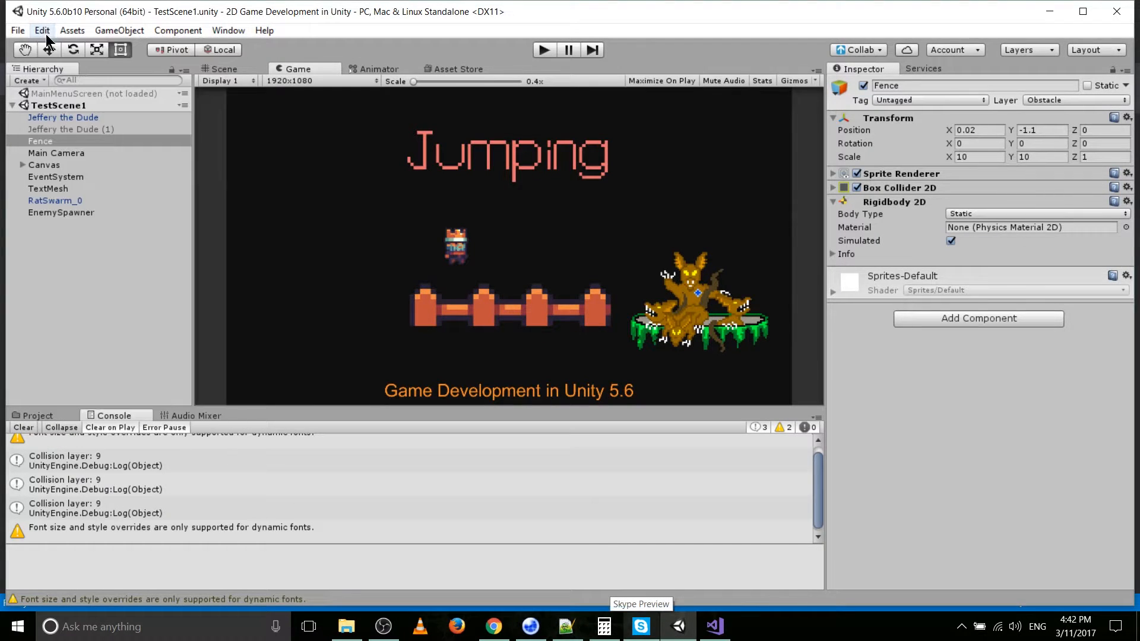
Show Project Settings > Tags and Layers with User Layer 9 named Obstacle.
left_click(42, 30)
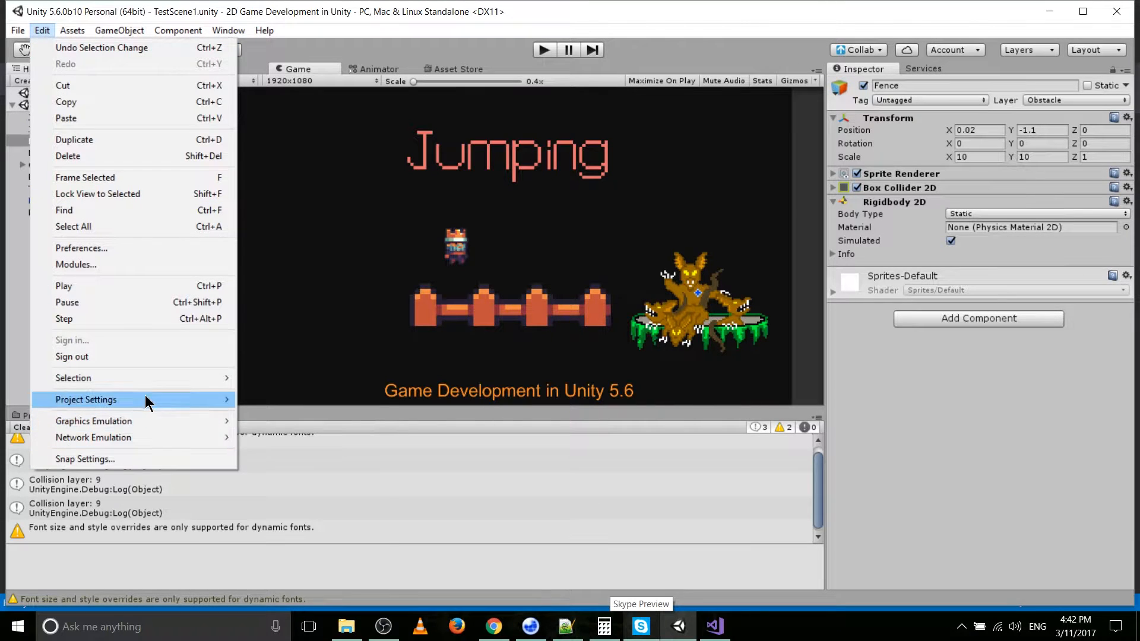
mouse_move(86, 398)
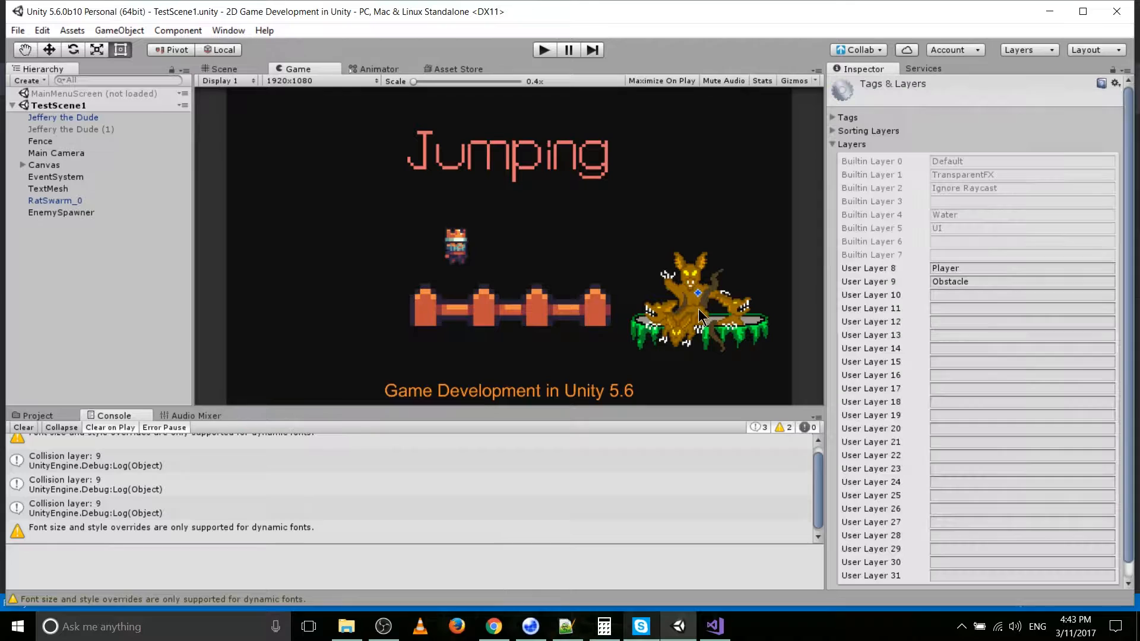
left_click(1018, 281)
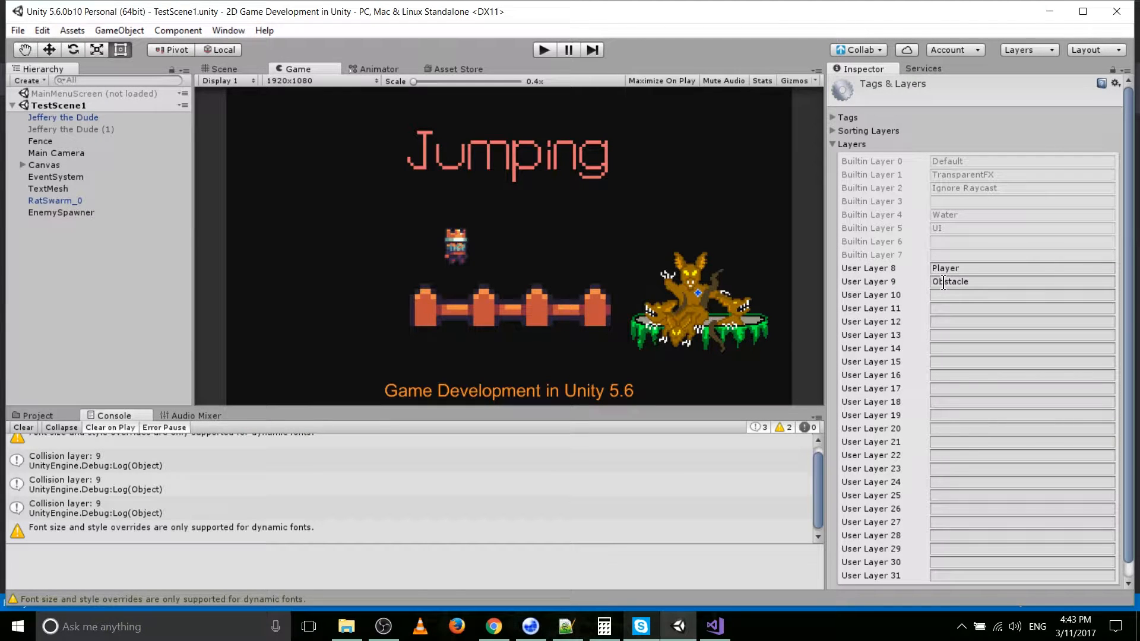
left_click(714, 626)
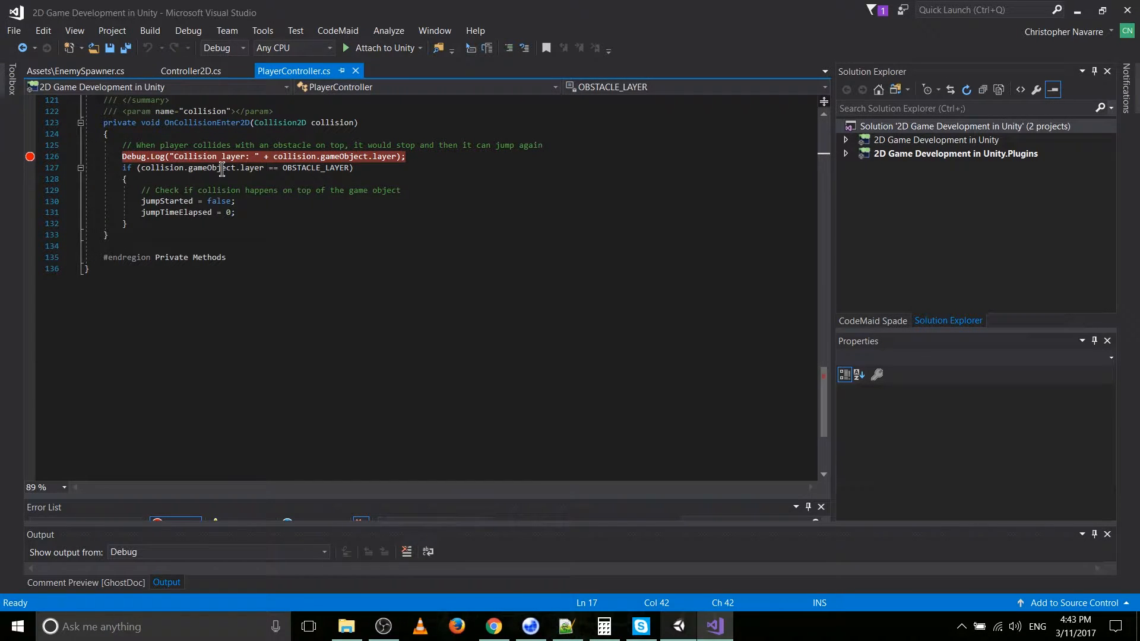
mouse_move(164, 167)
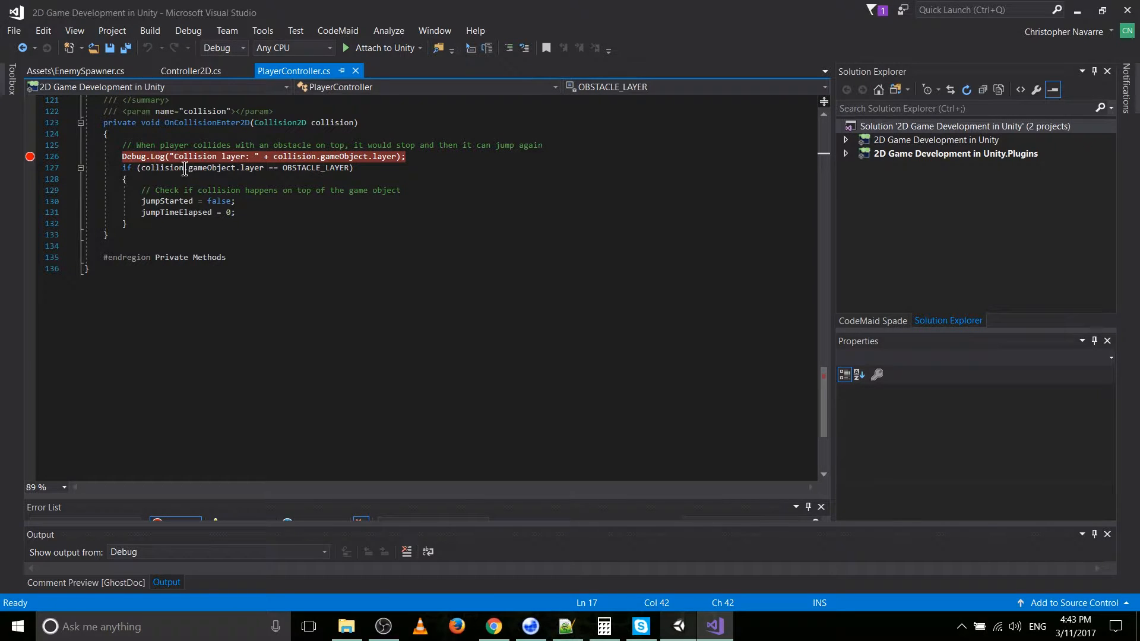
mouse_move(158, 167)
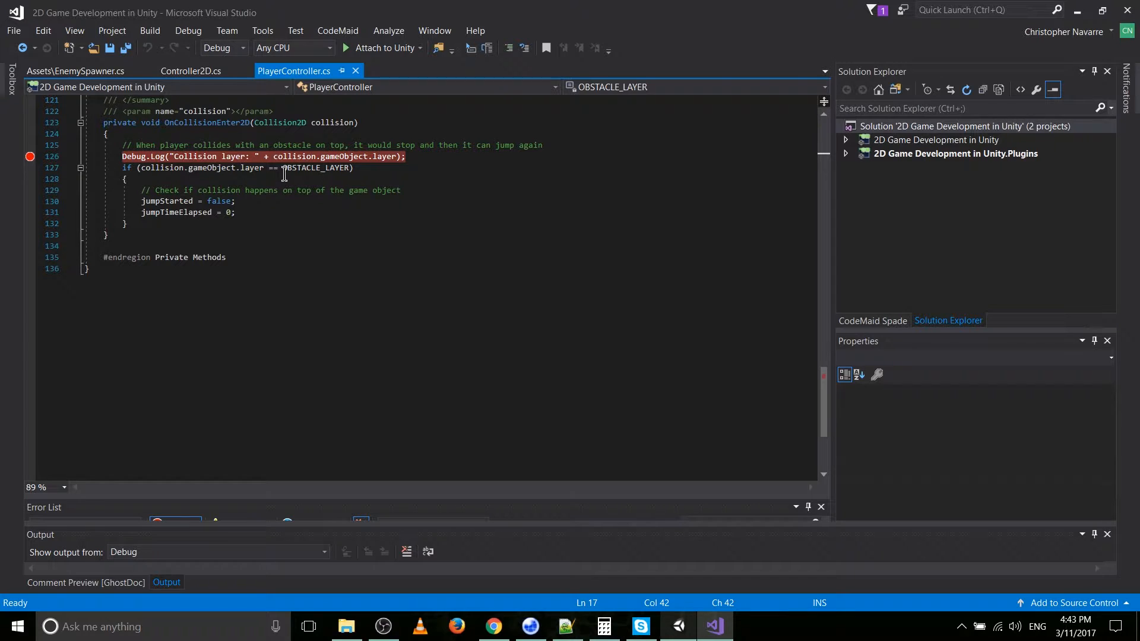
Highlight the OBSTACLE_LAYER comparison and the jumpTimeElapsed reset to 0 in OnCollisionEnter2D.
double_click(314, 168)
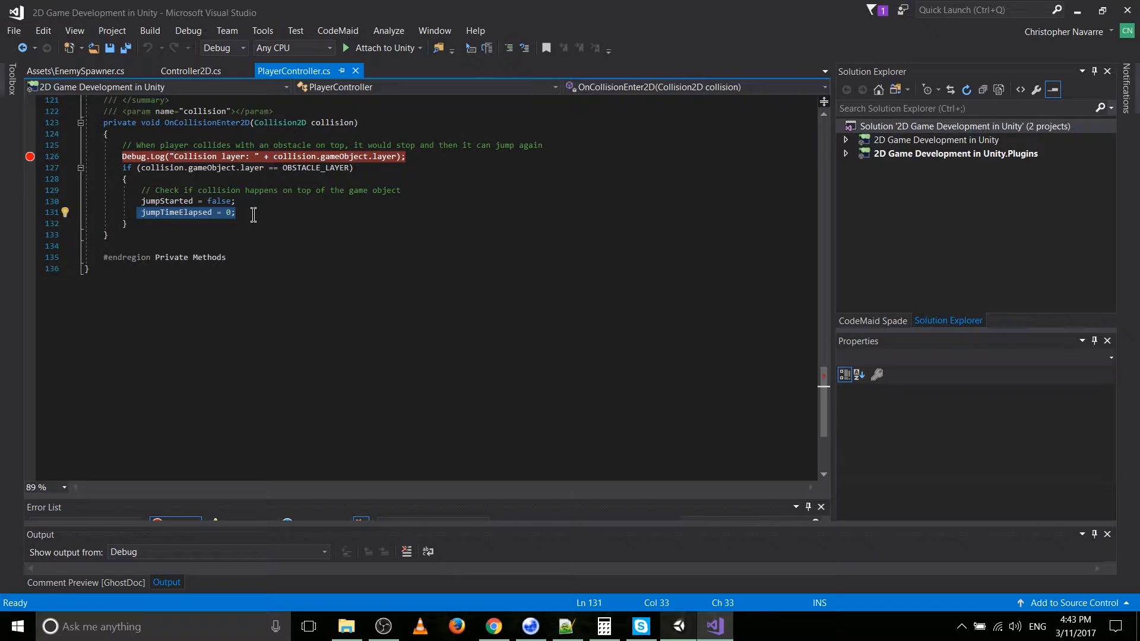
left_click(257, 213)
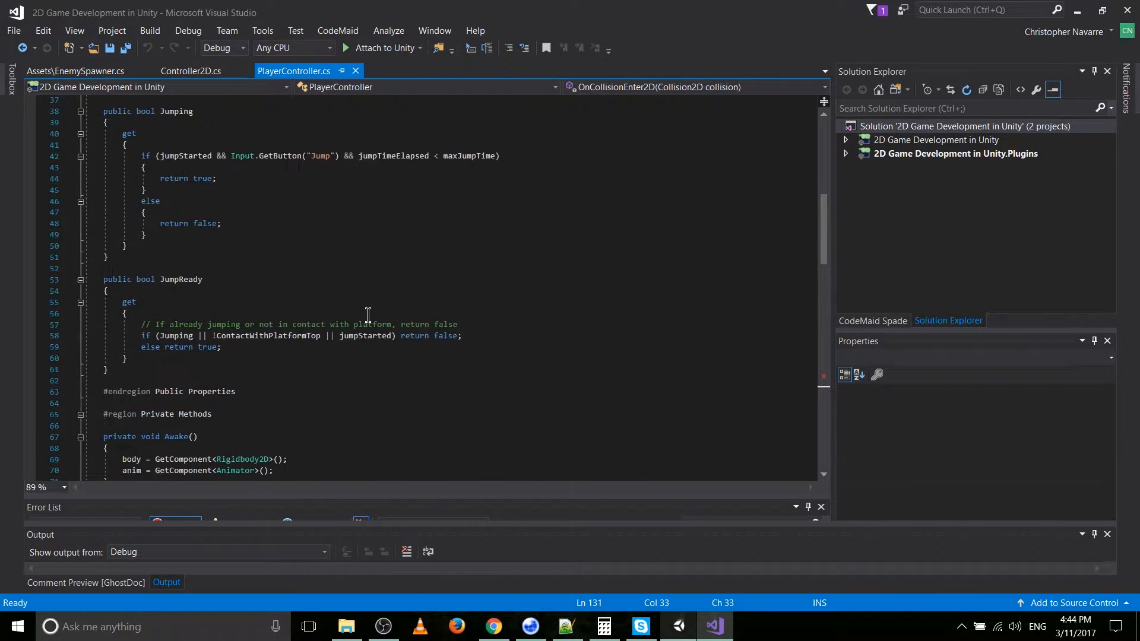
scroll("up", 3)
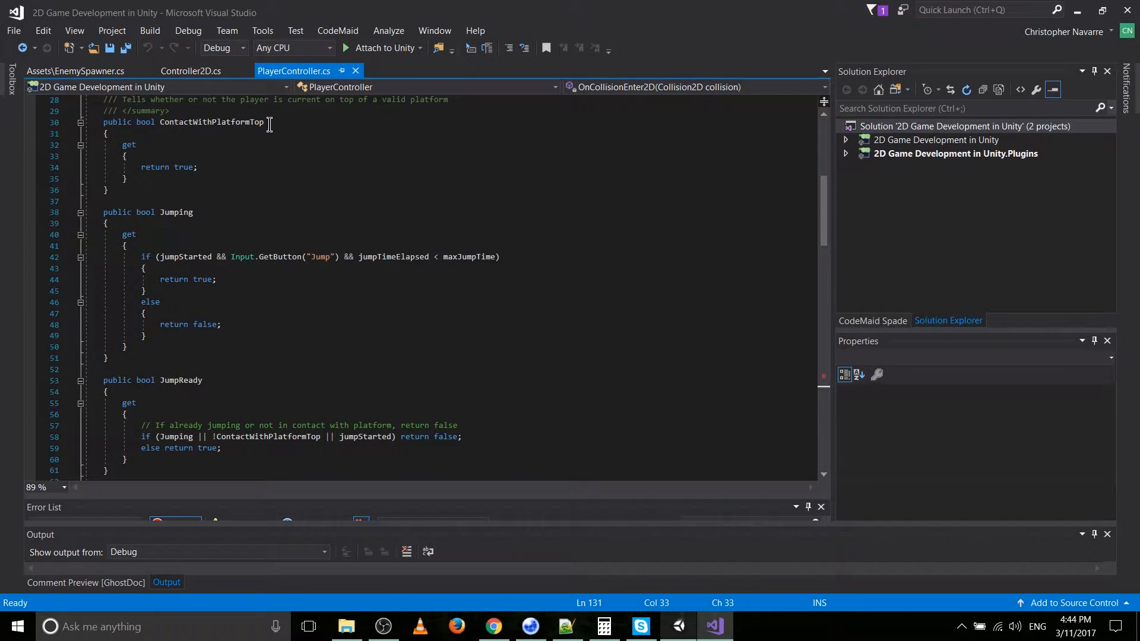
left_click(212, 121)
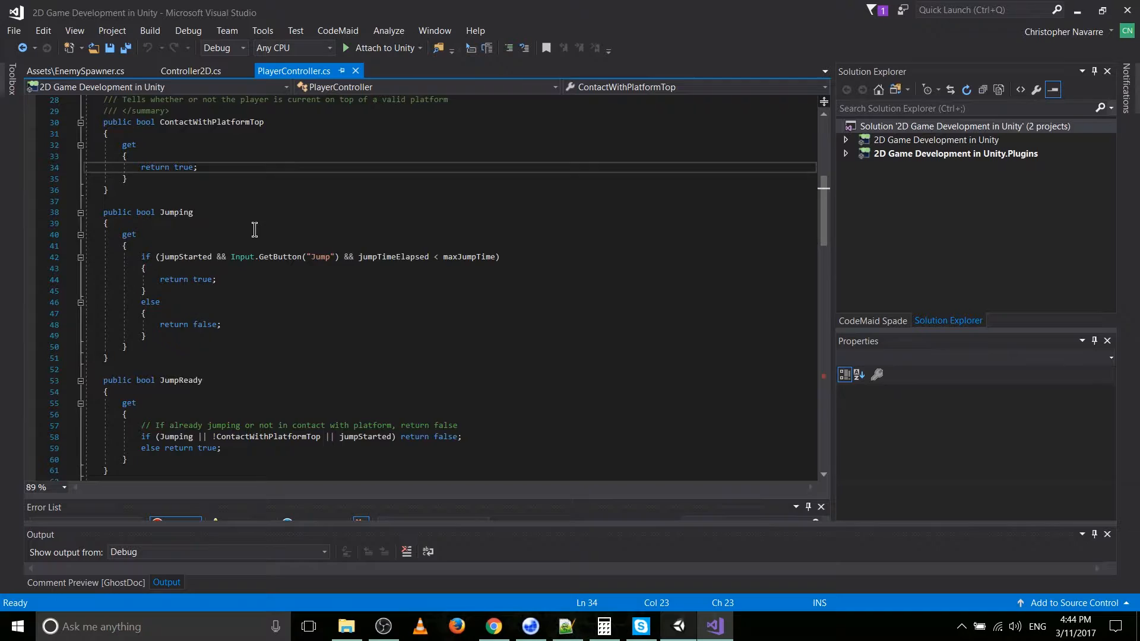
scroll("down", 3)
type("/// Whether or not the c")
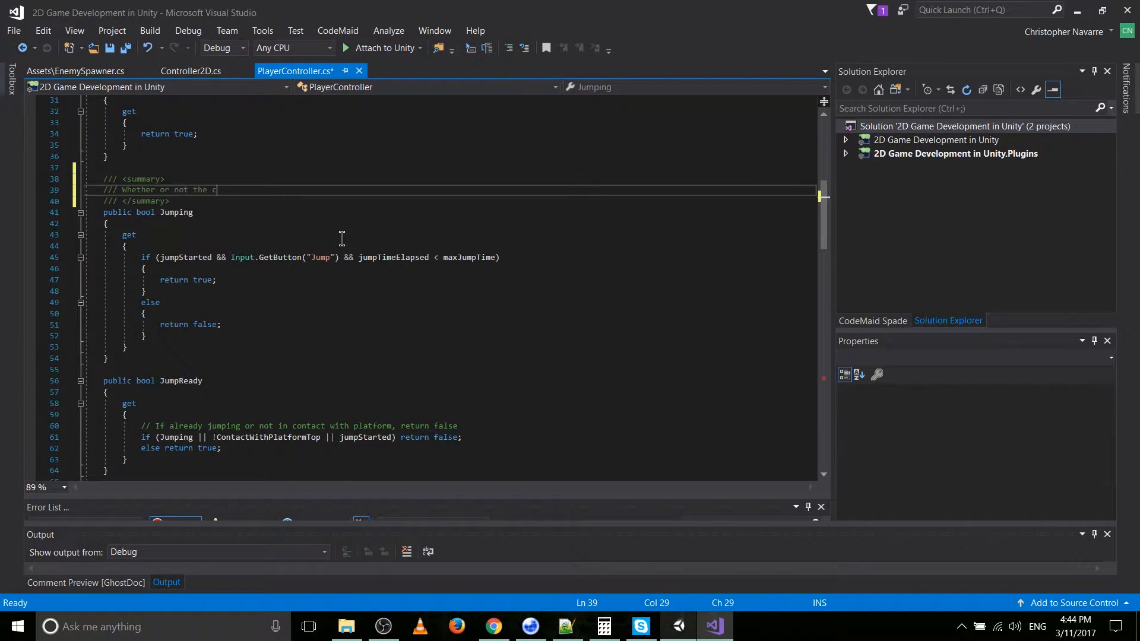
Finish the summary 'Whether or not the character is currently jumping' above the Jumping property.
type("haracter is currently")
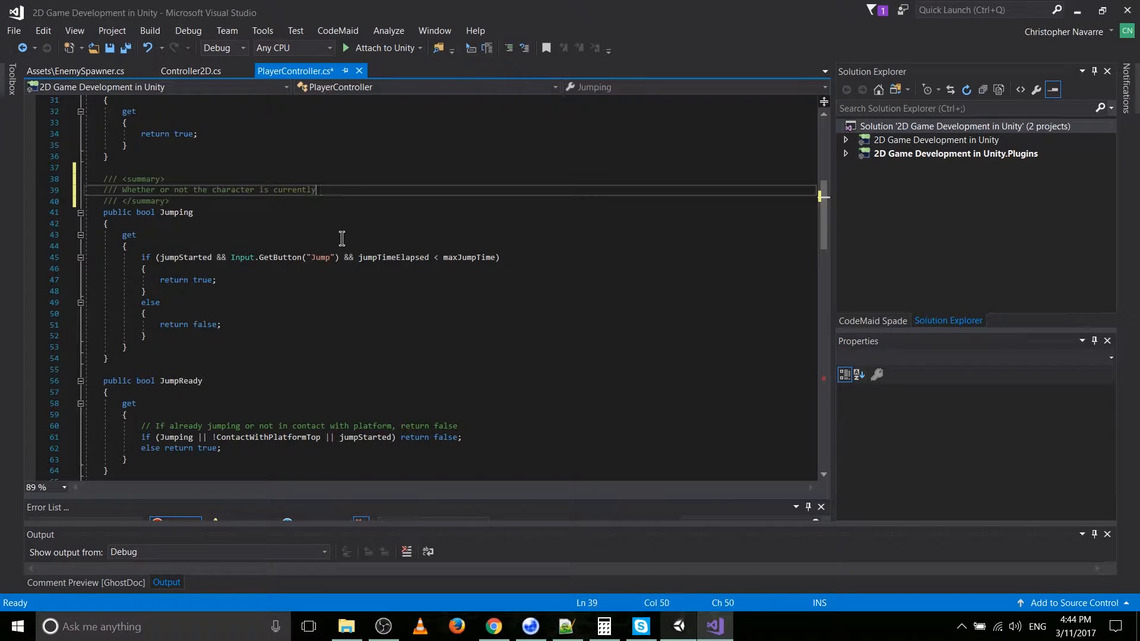
type("jumping")
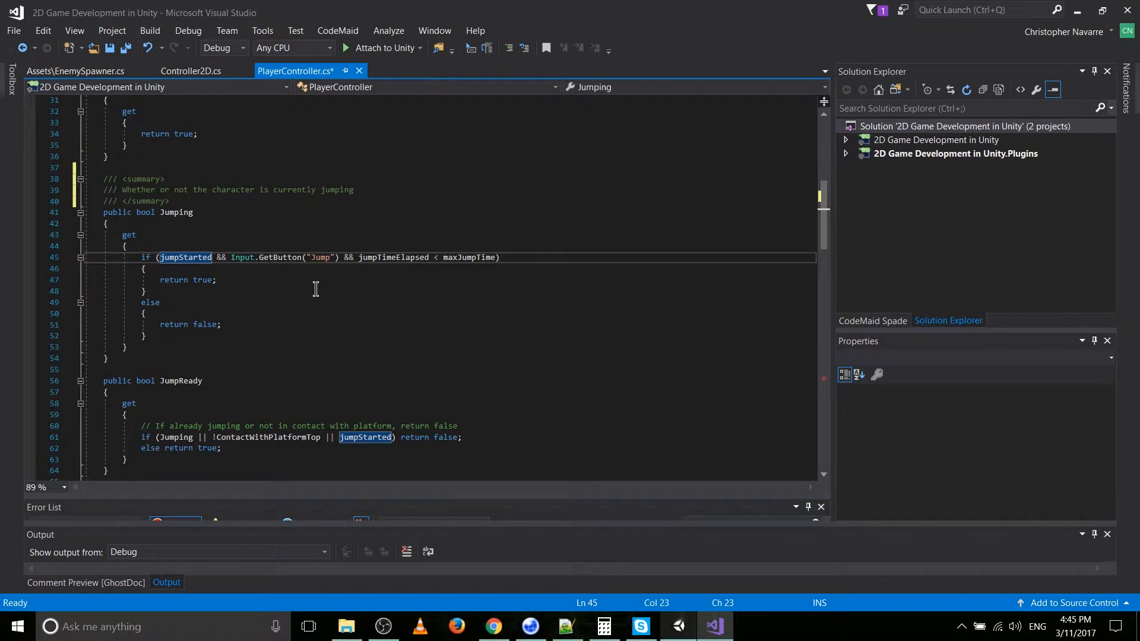
mouse_move(332, 257)
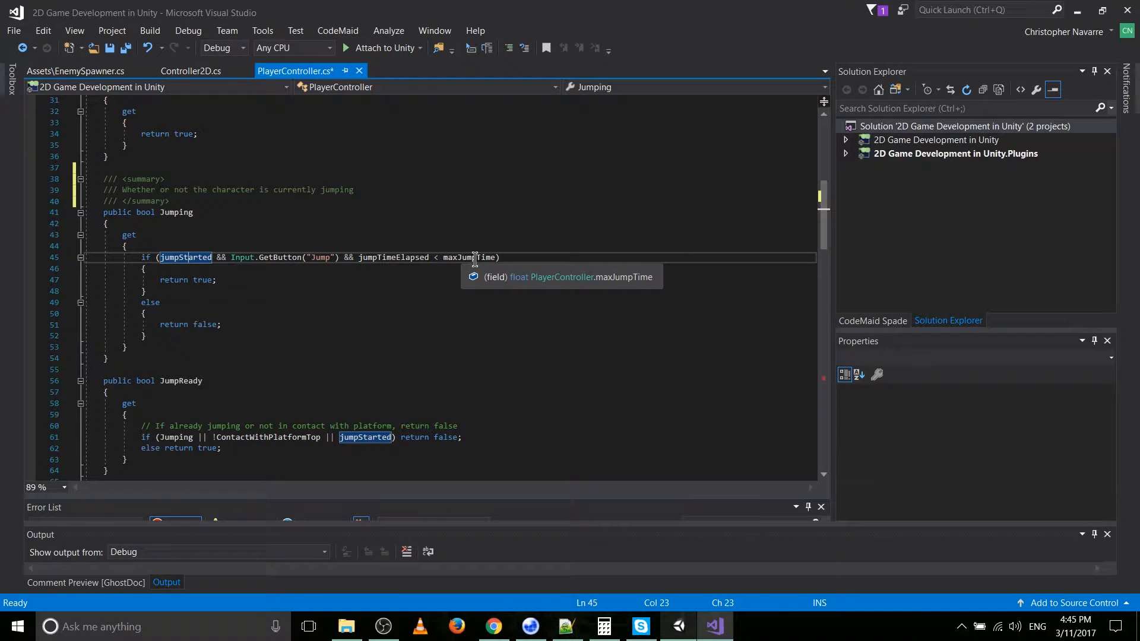
mouse_move(153, 201)
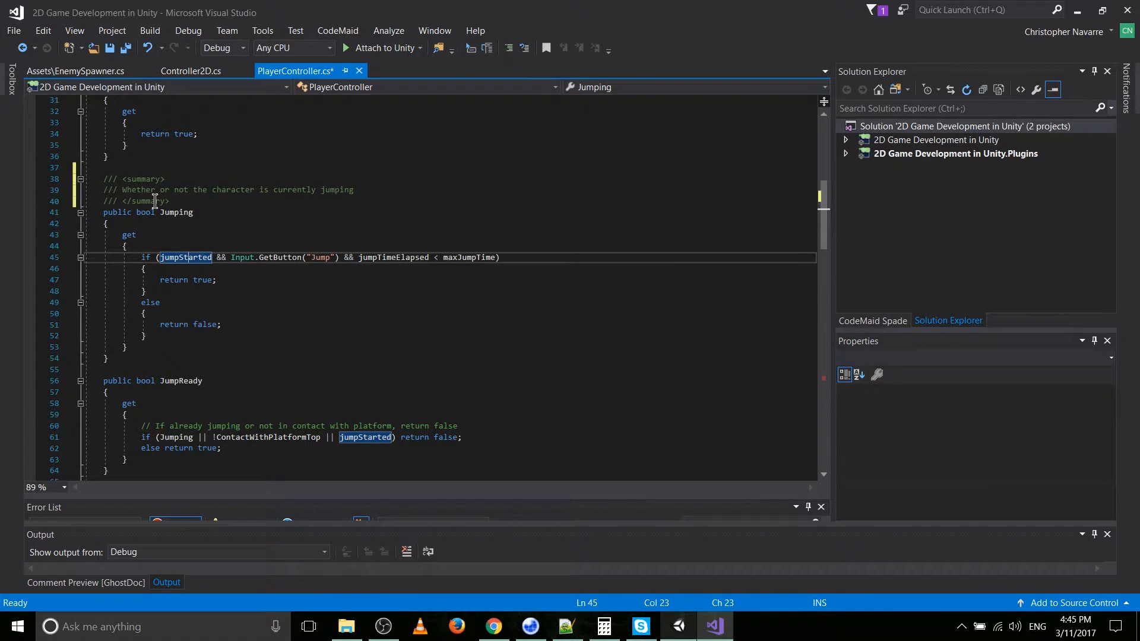
scroll("down", 3)
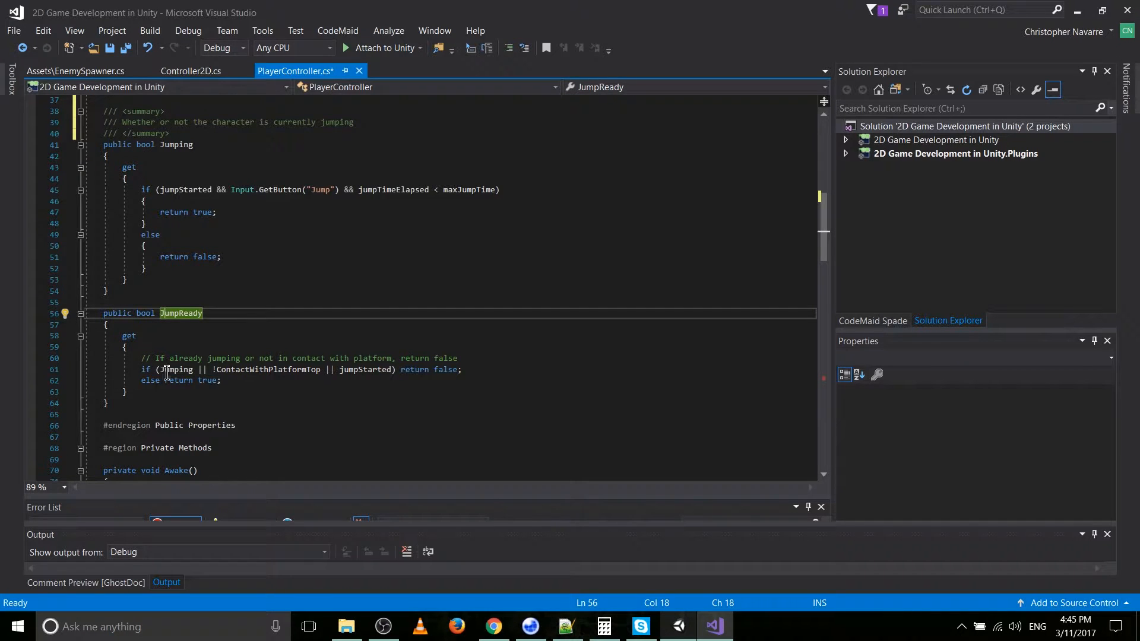
double_click(176, 369)
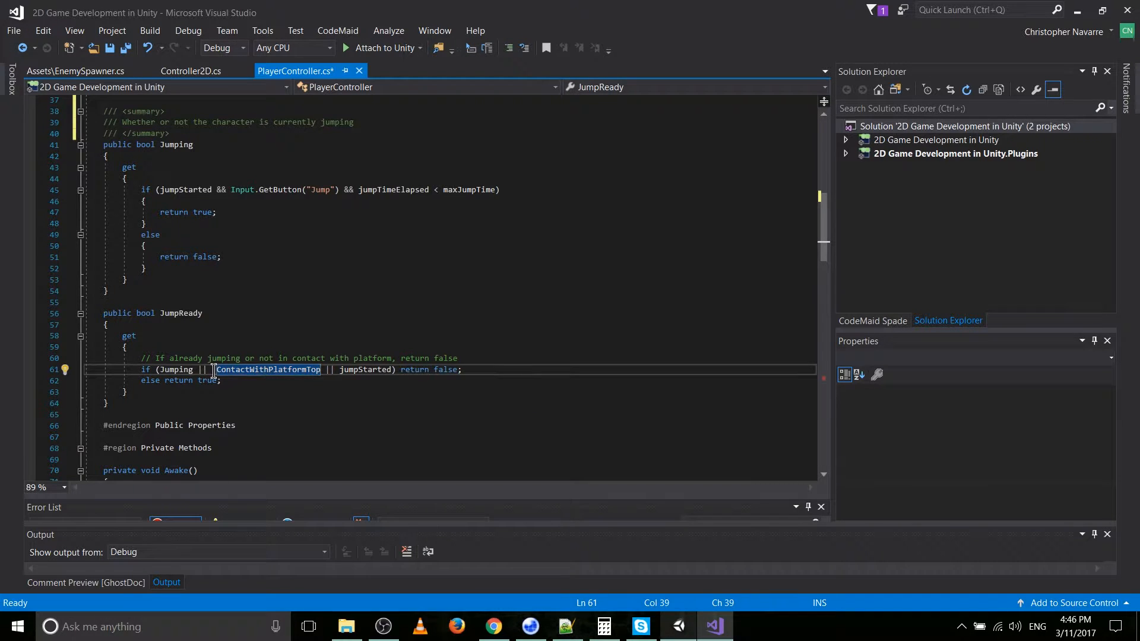
type("!")
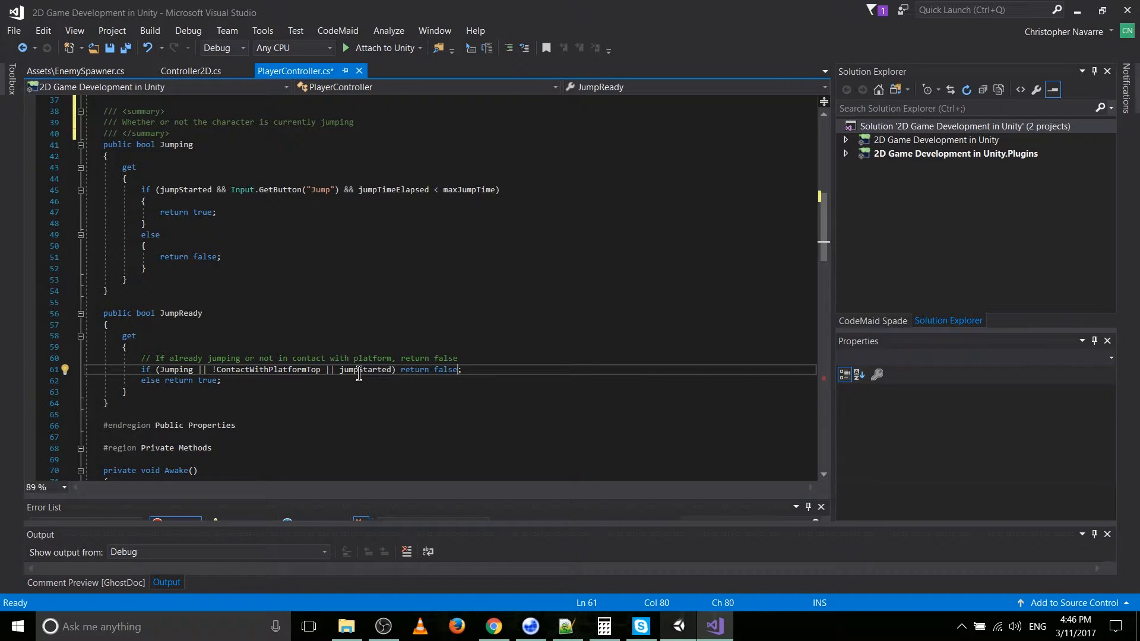
double_click(364, 370)
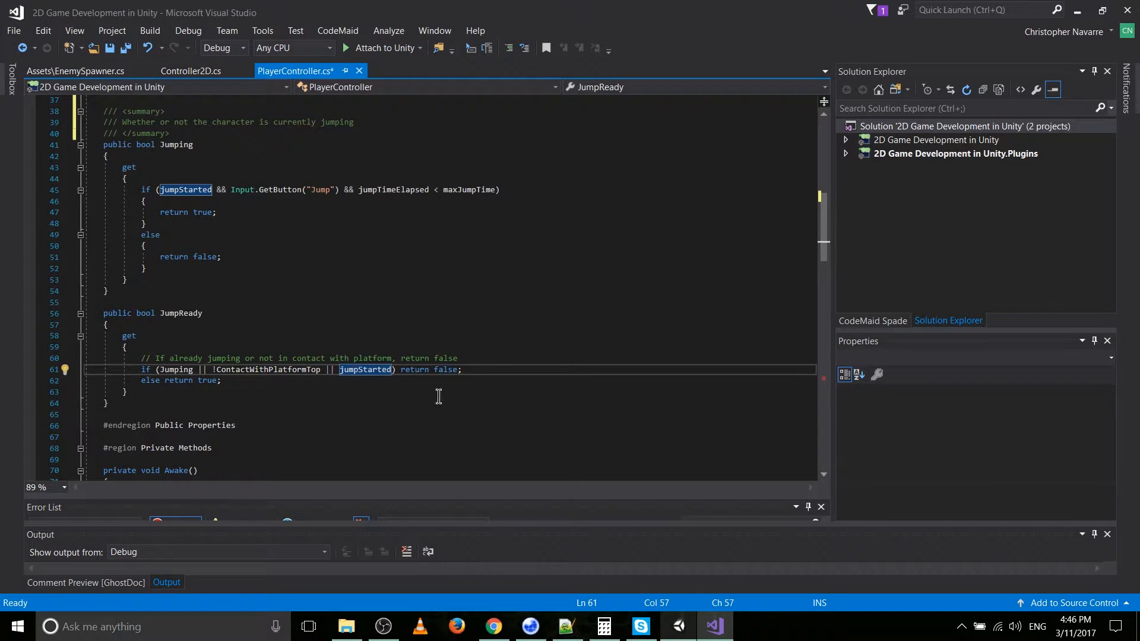
mouse_move(348, 387)
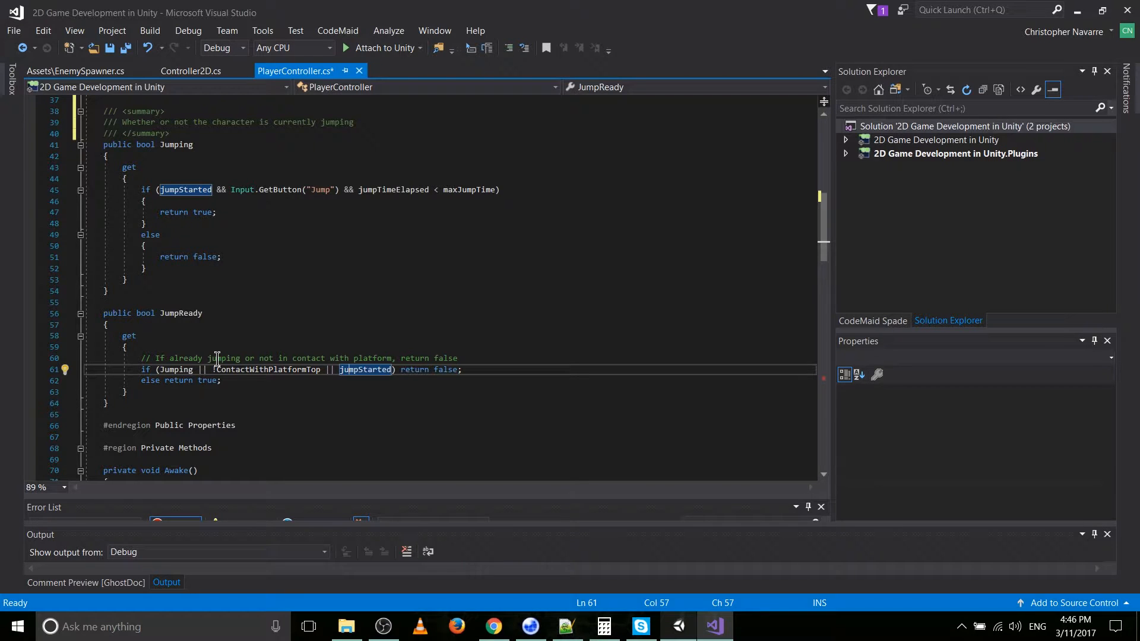
Write if (!Jumping && ContactWithPlatformTop && !jumpStarted) return true; in JumpReady.
key("enter")
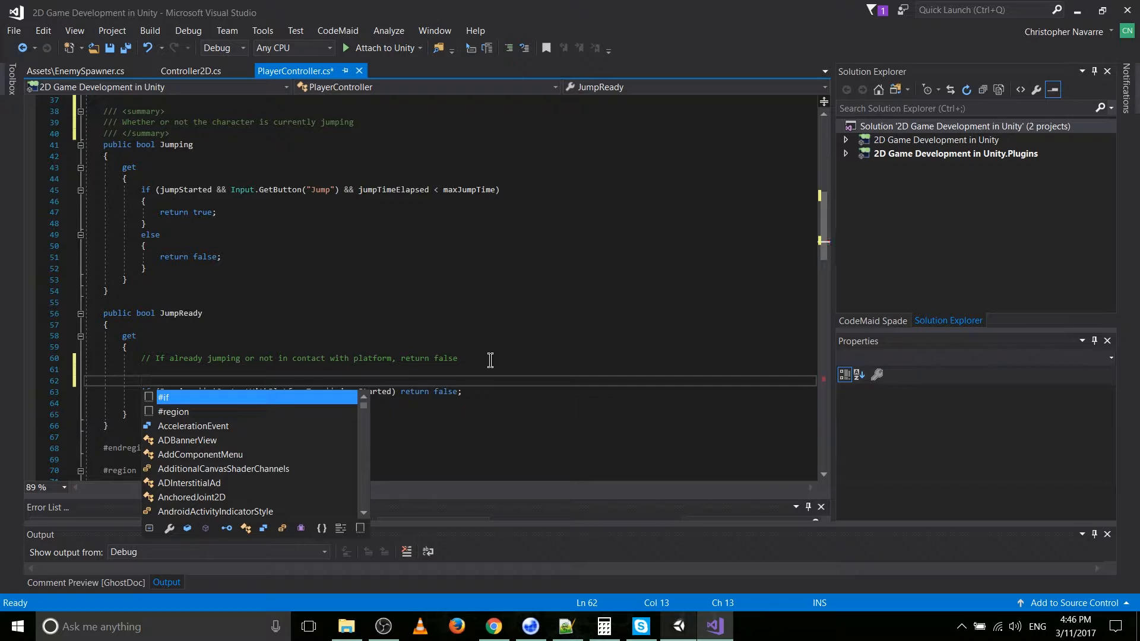
type("if (")
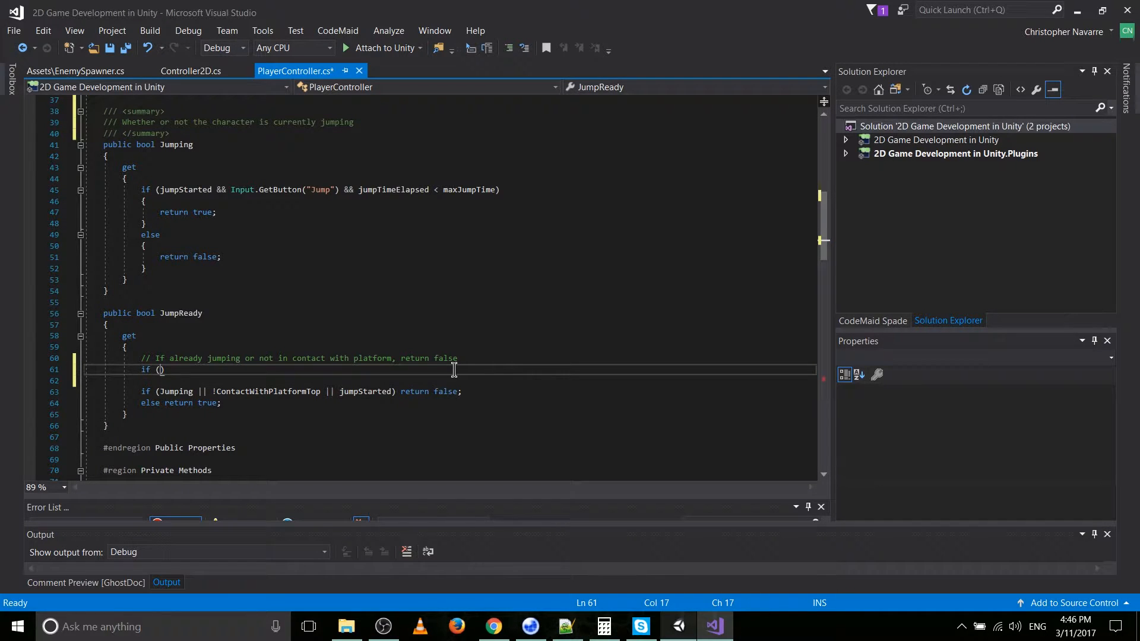
type("!j")
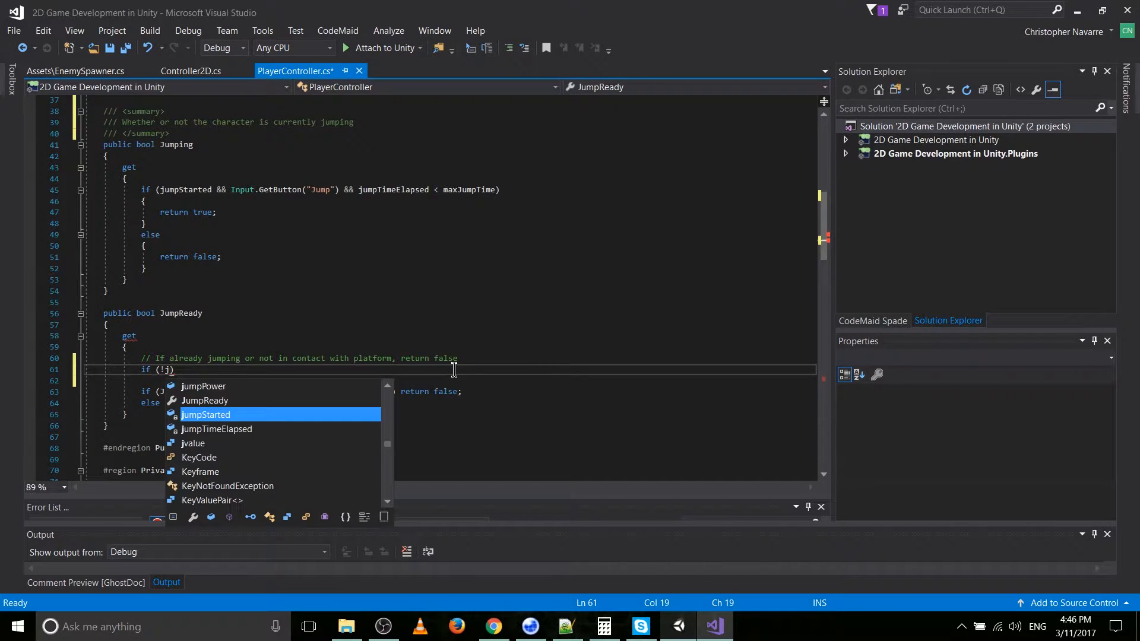
type("Jumping |")
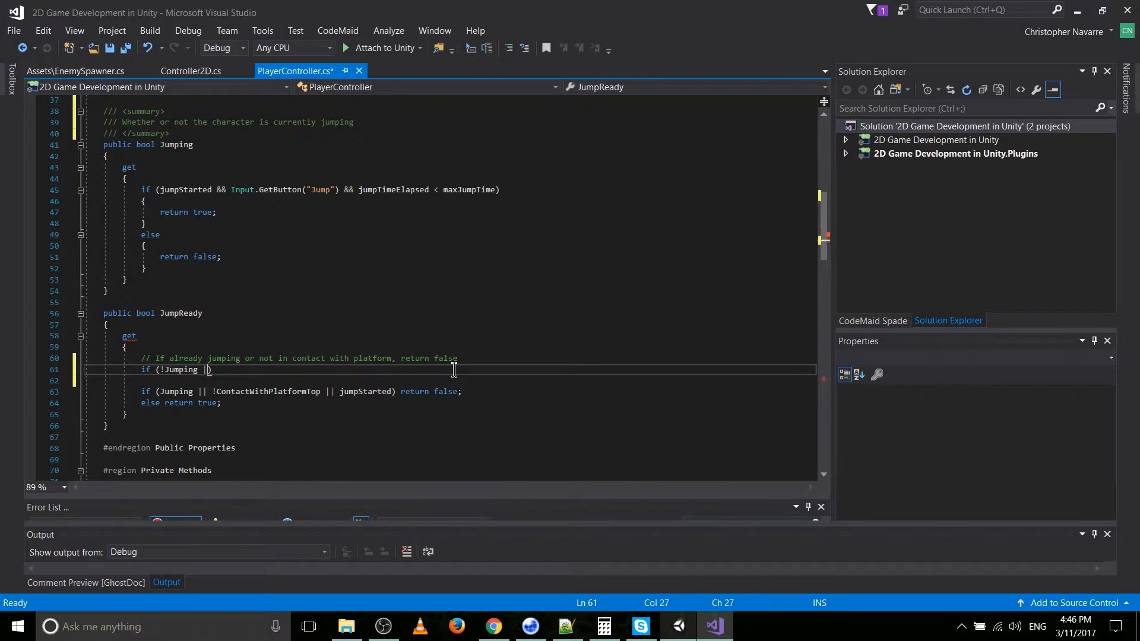
type("ContactWithPlatformTop |")
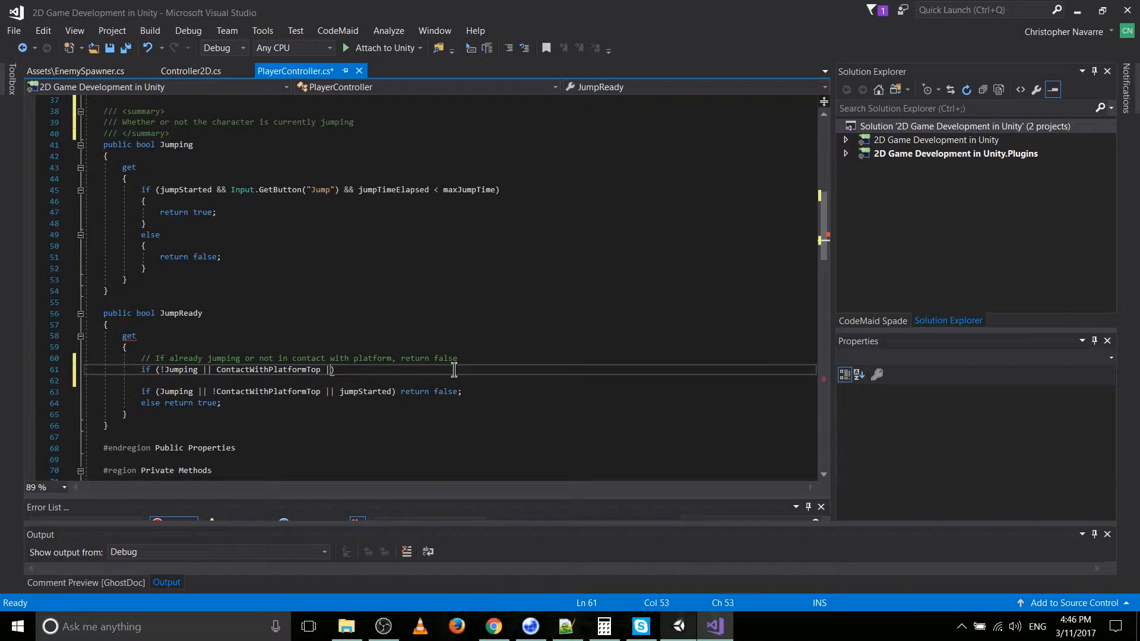
type("!jumpStarted")
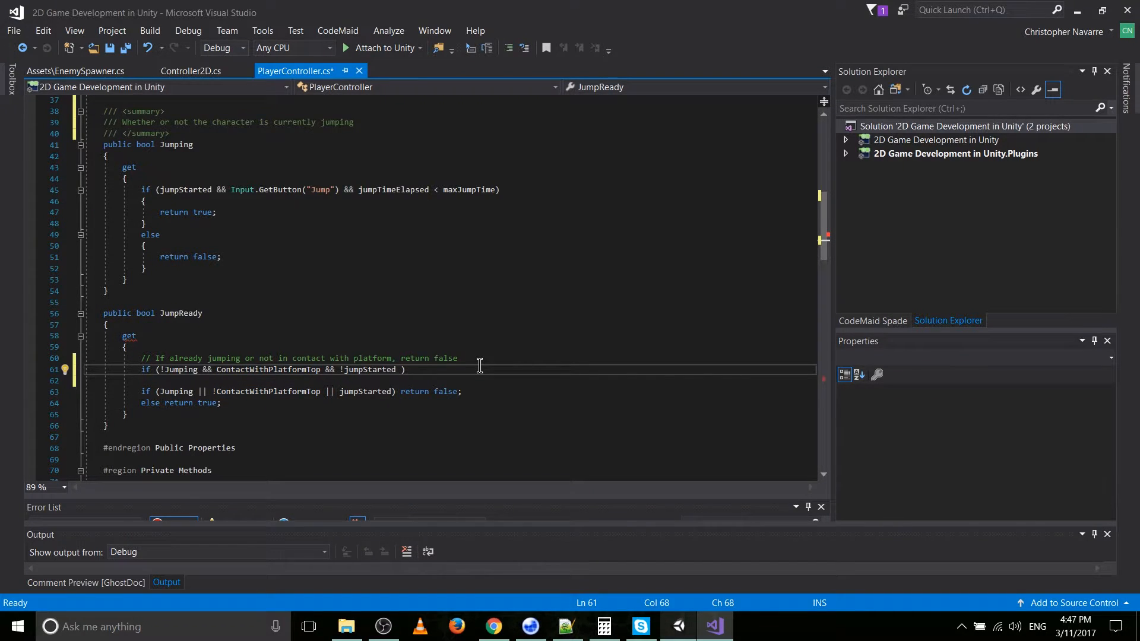
type(")r")
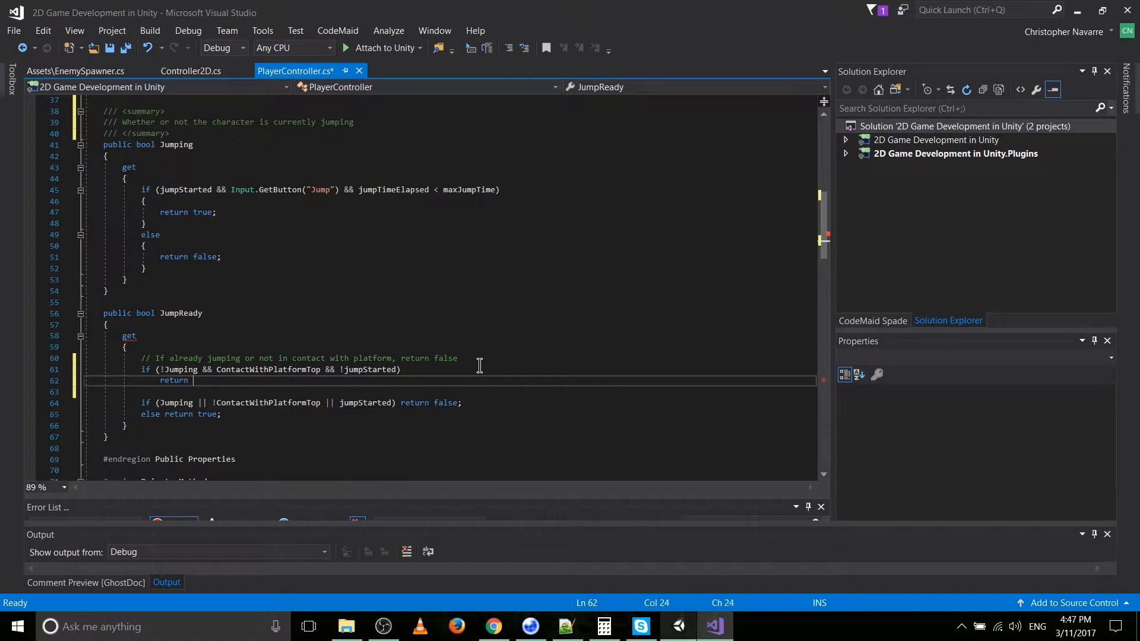
type("true;")
left_click(450, 359)
type("// If the character is not jump")
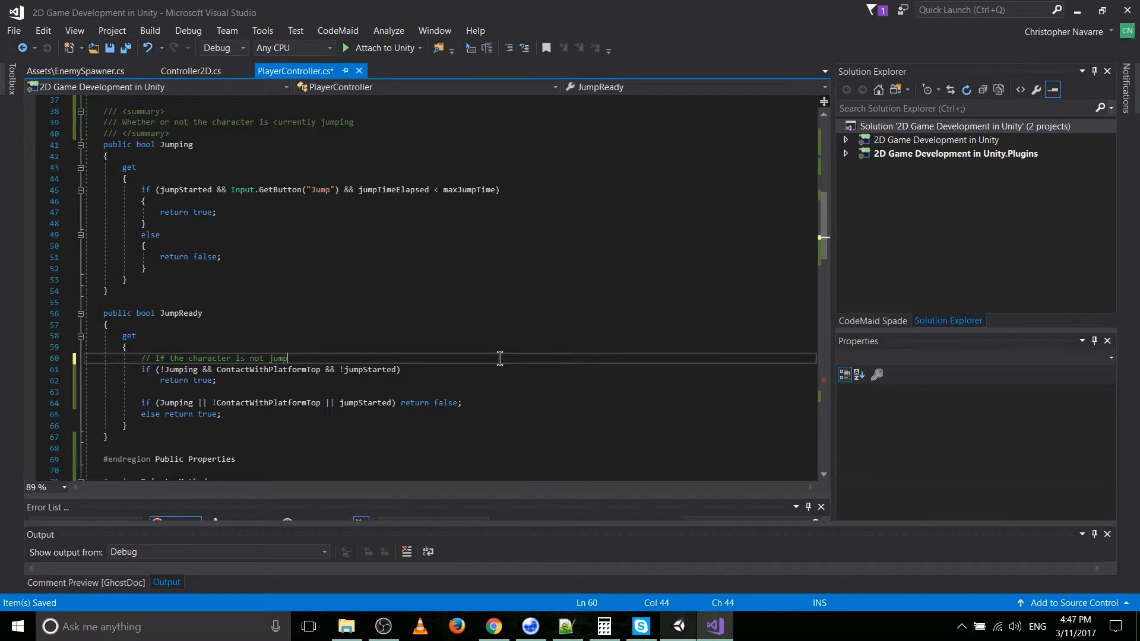
Rewrite the JumpReady comment: not jumping, in contact with the platform top, and hasn't started a jump.
type("ing, is in conta")
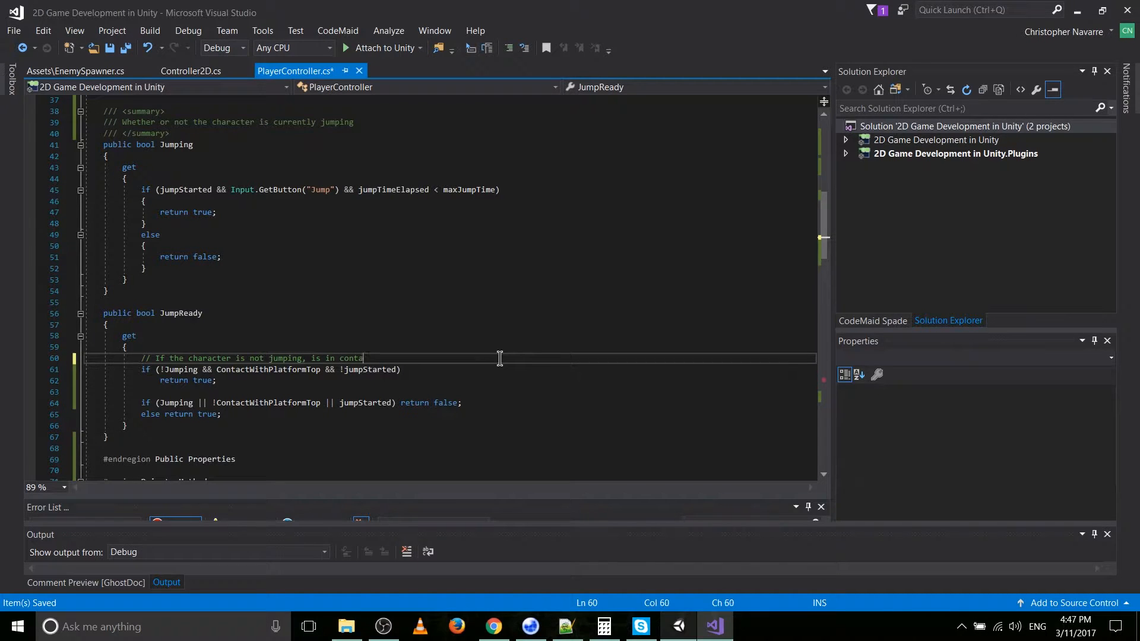
type("ct with the platf")
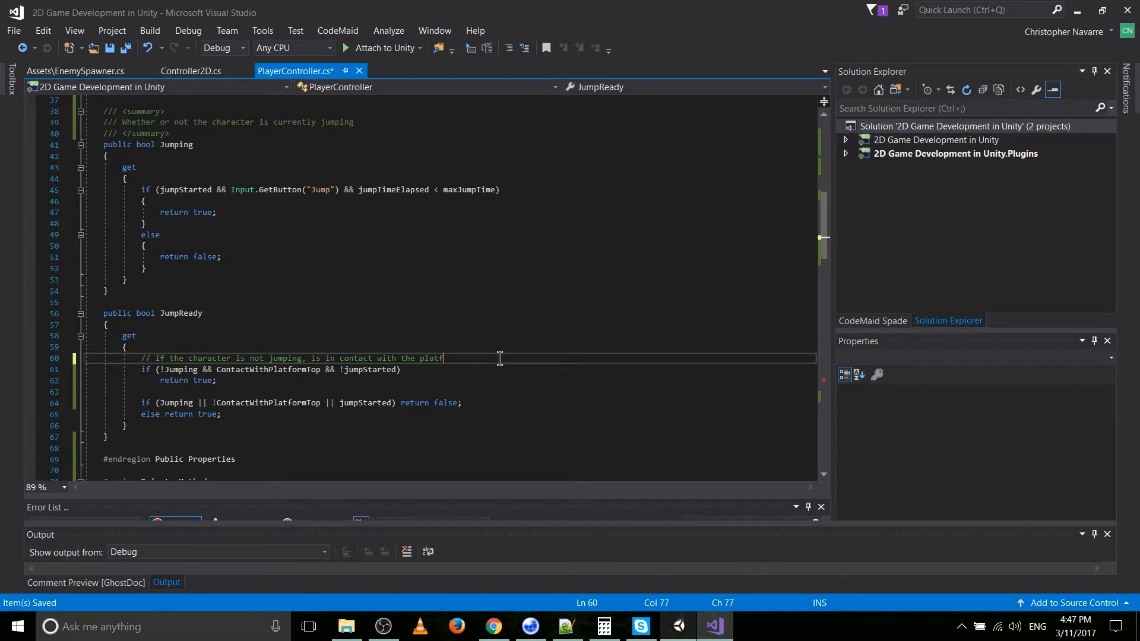
type("orm top, and hasn't started jumping")
type("// then it can start a jo")
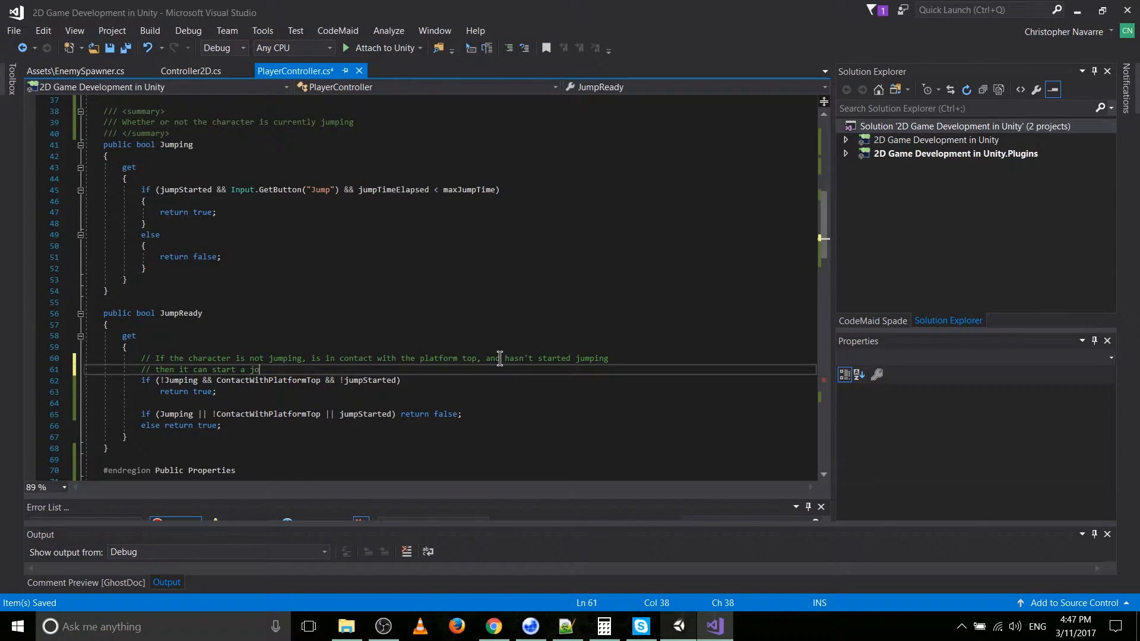
type("ump.")
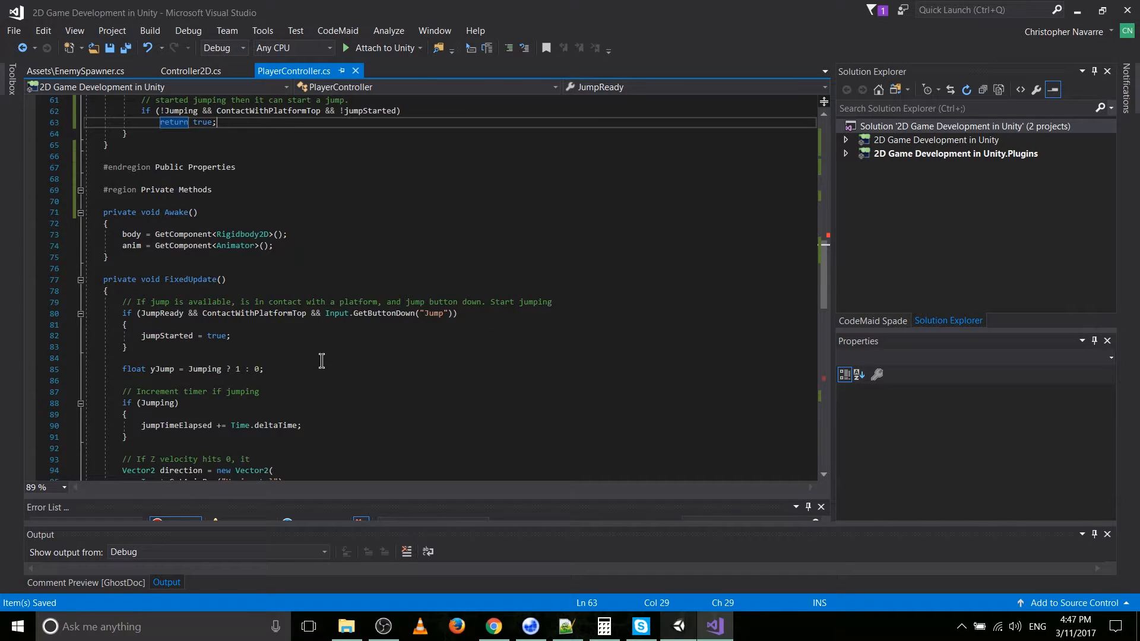
Remove '&& ContactWithPlatformTop' from FixedUpdate's JumpReady jump-start condition.
scroll("down", 3)
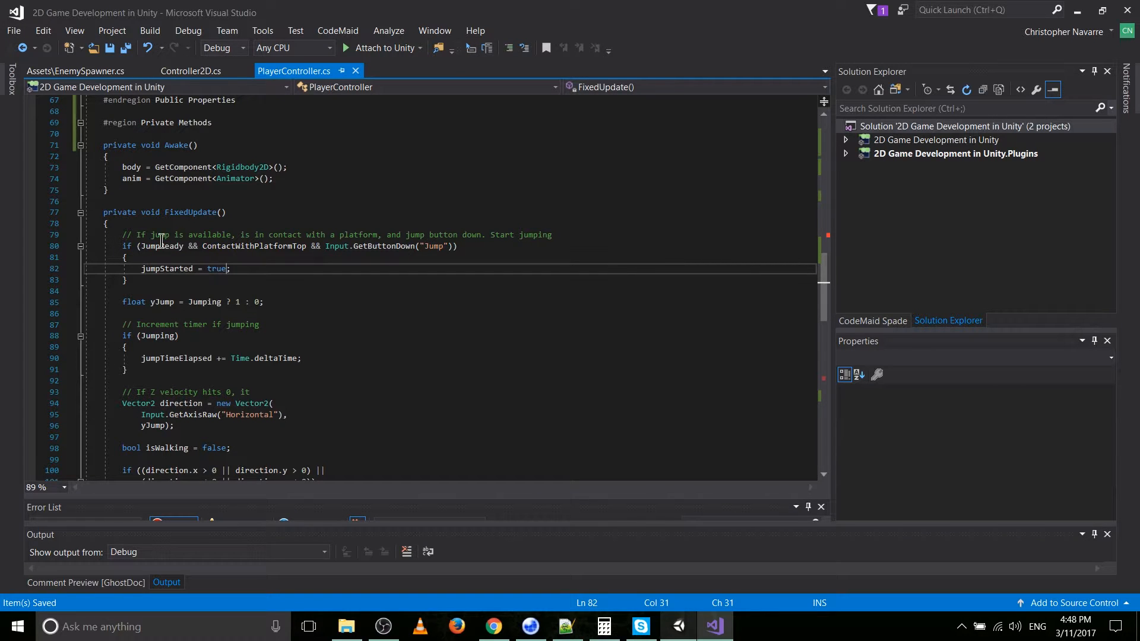
mouse_move(168, 245)
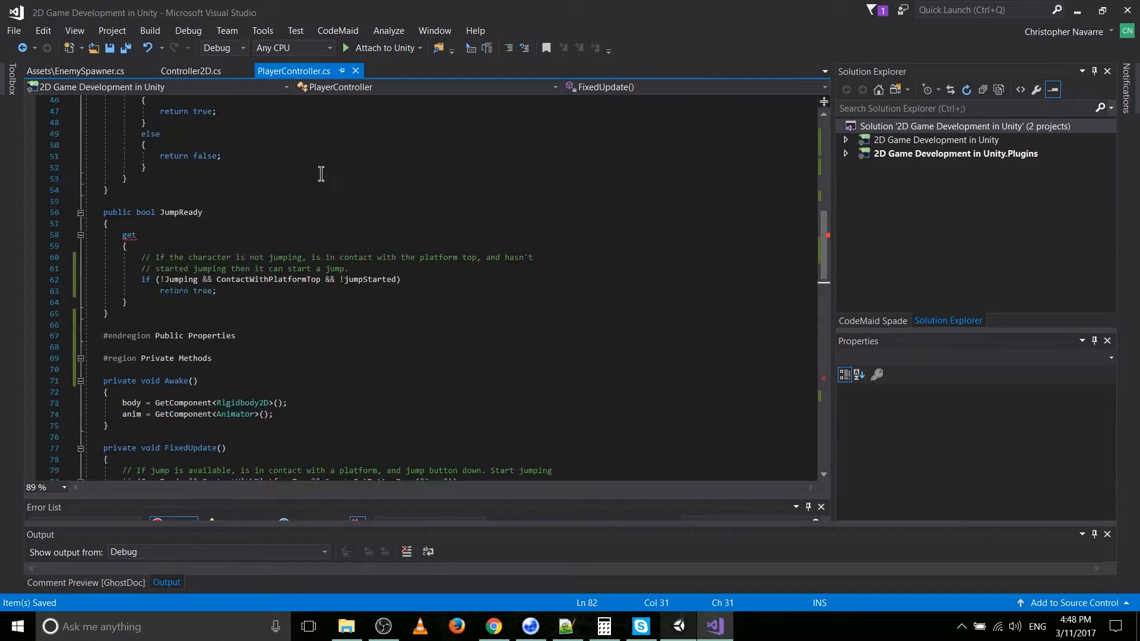
scroll("down", 3)
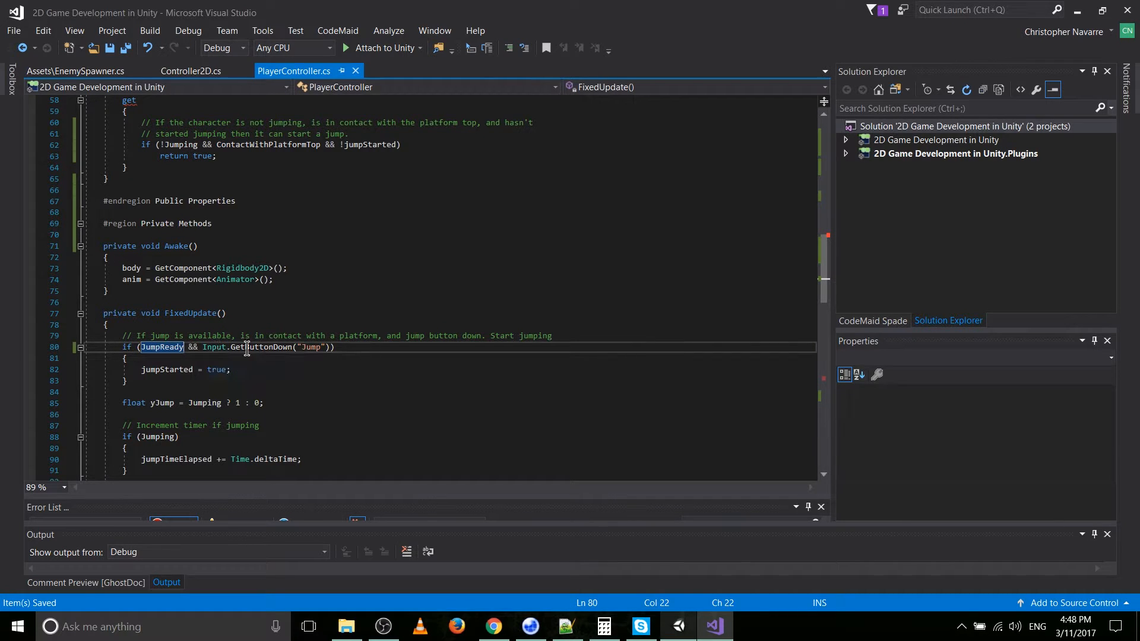
mouse_move(313, 347)
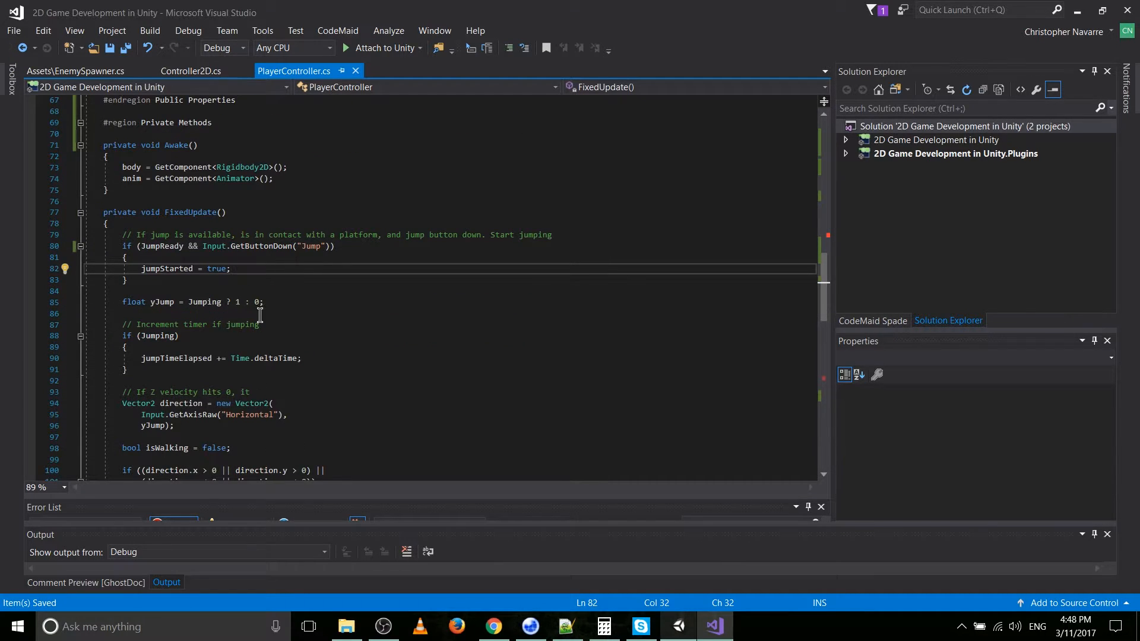
mouse_move(153, 273)
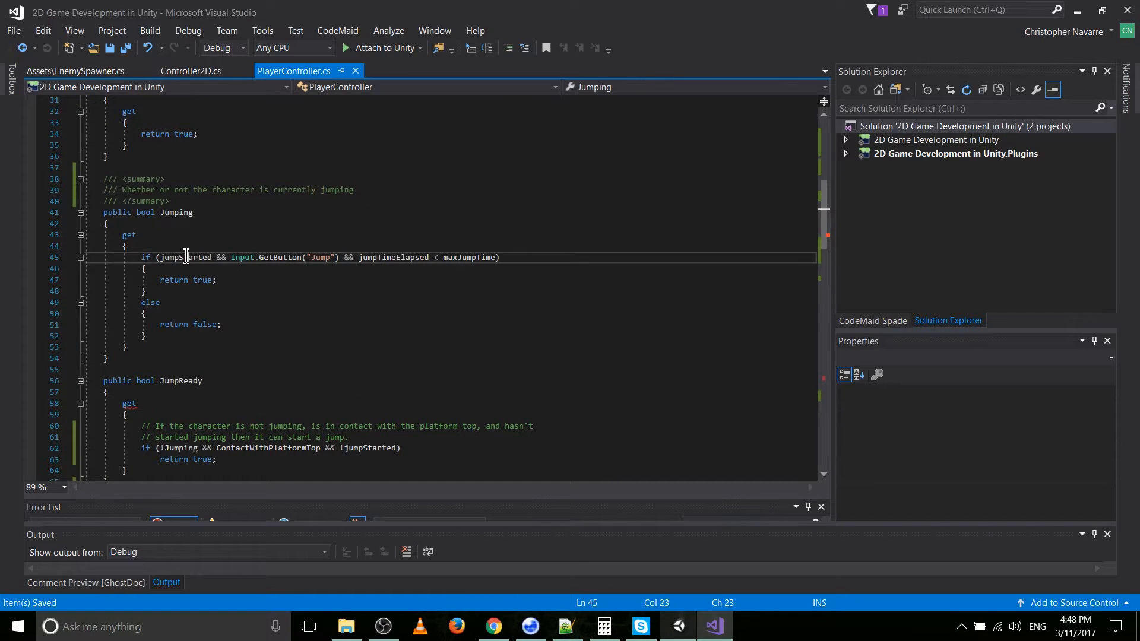
double_click(185, 257)
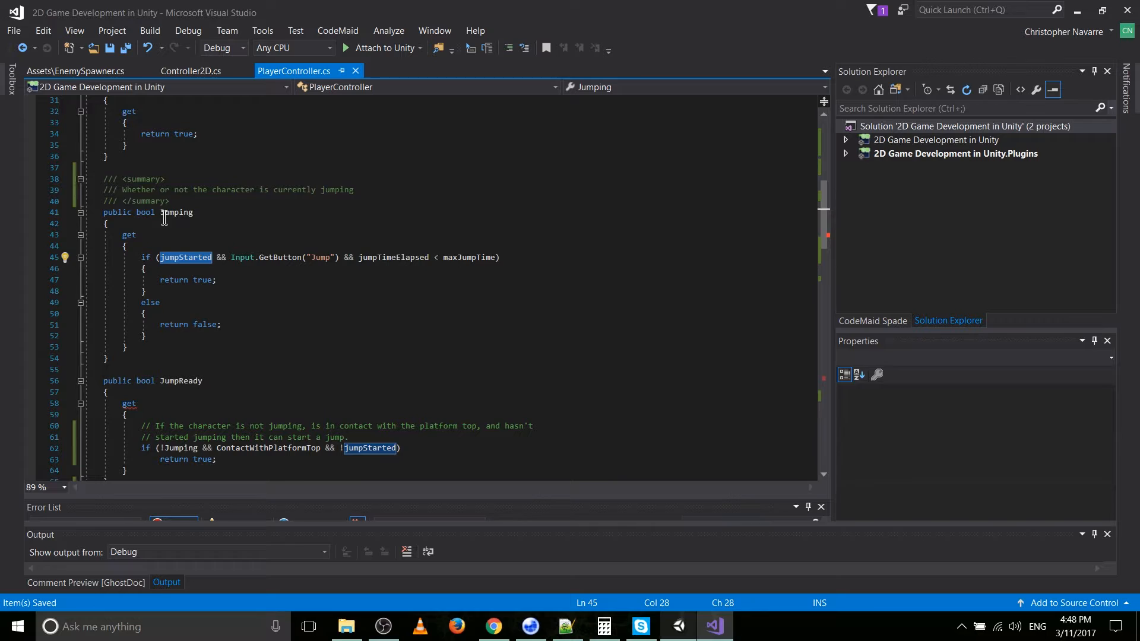
scroll("down", 3)
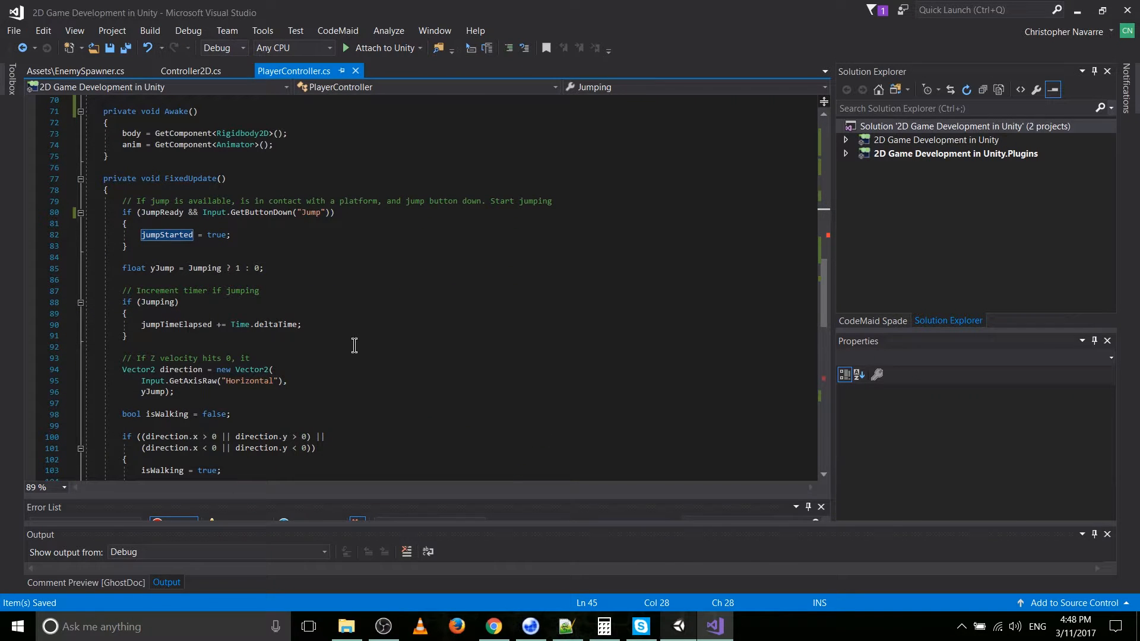
mouse_move(349, 324)
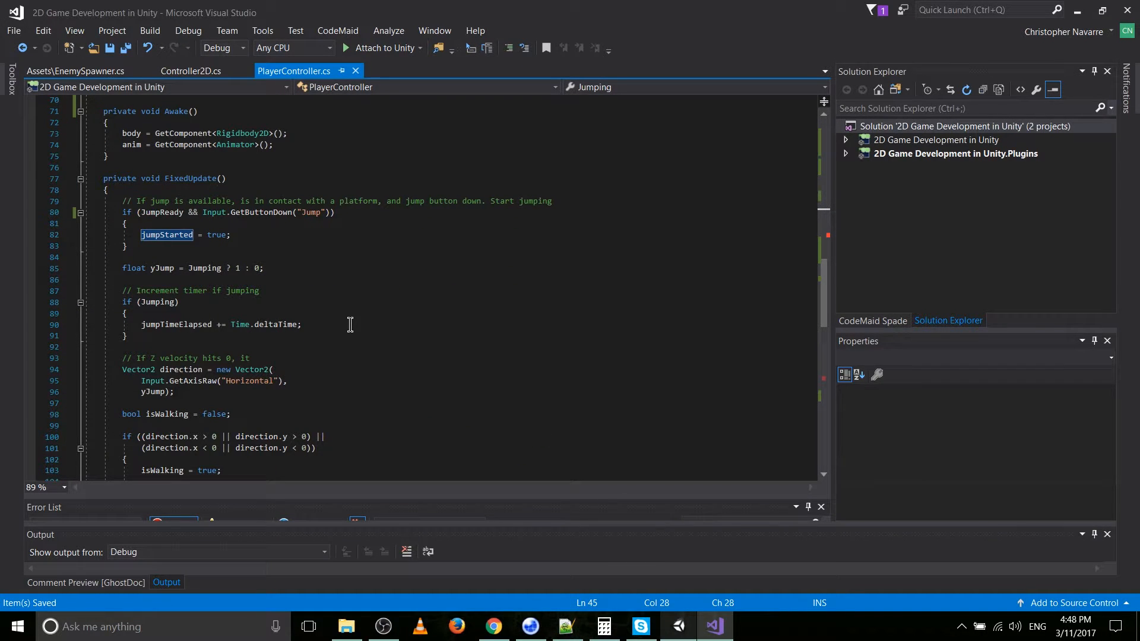
mouse_move(166, 168)
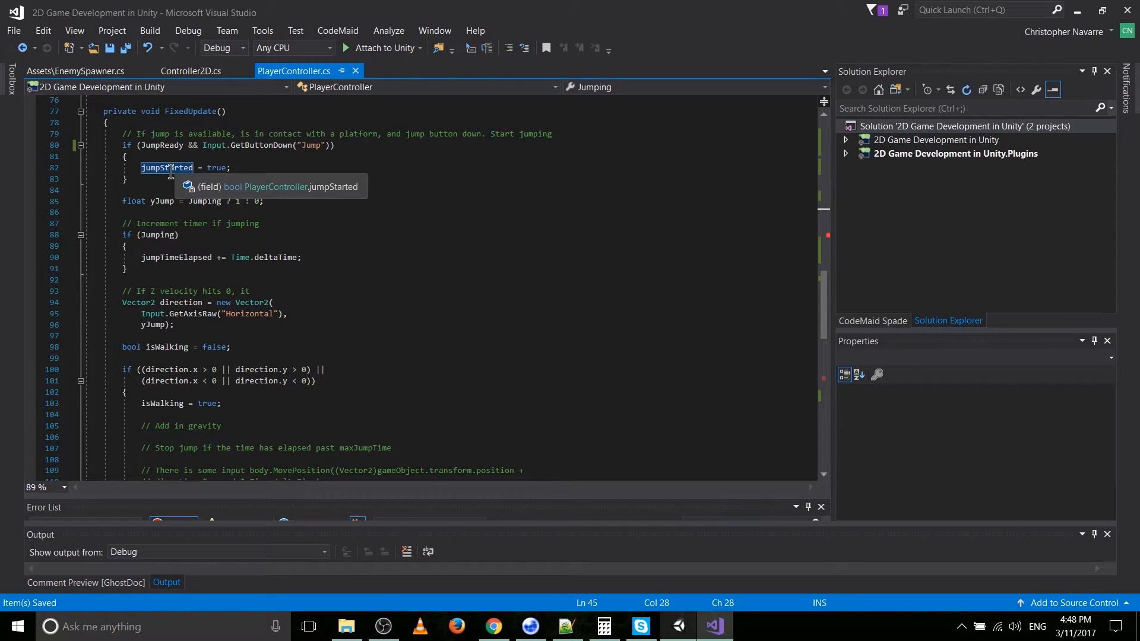
mouse_move(159, 238)
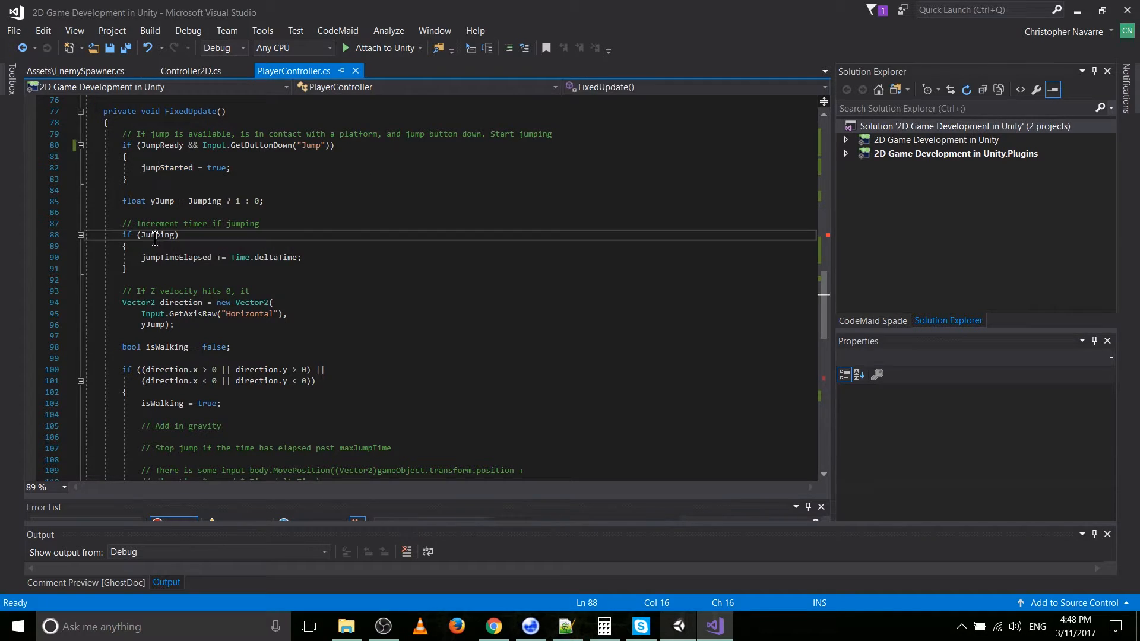
left_click(194, 201)
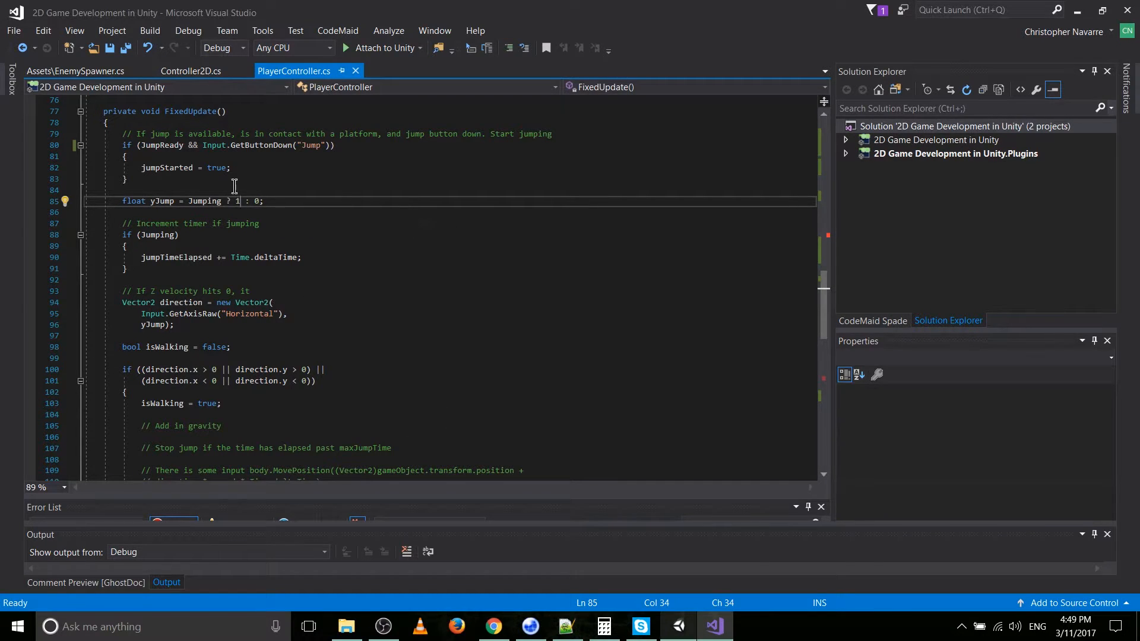
mouse_move(239, 202)
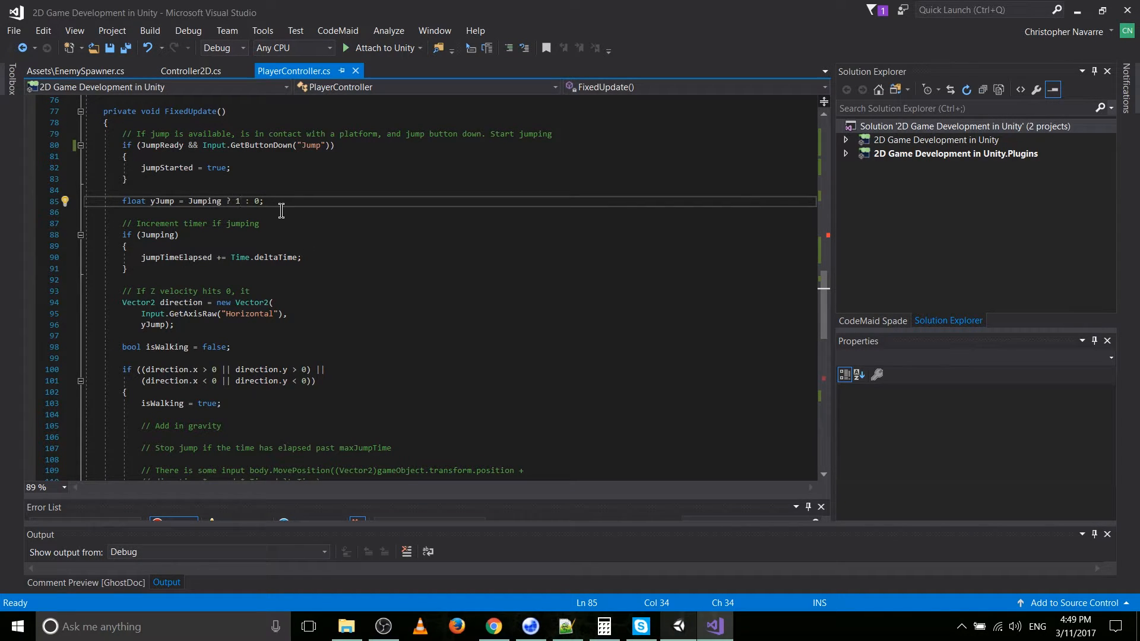
scroll("down", 3)
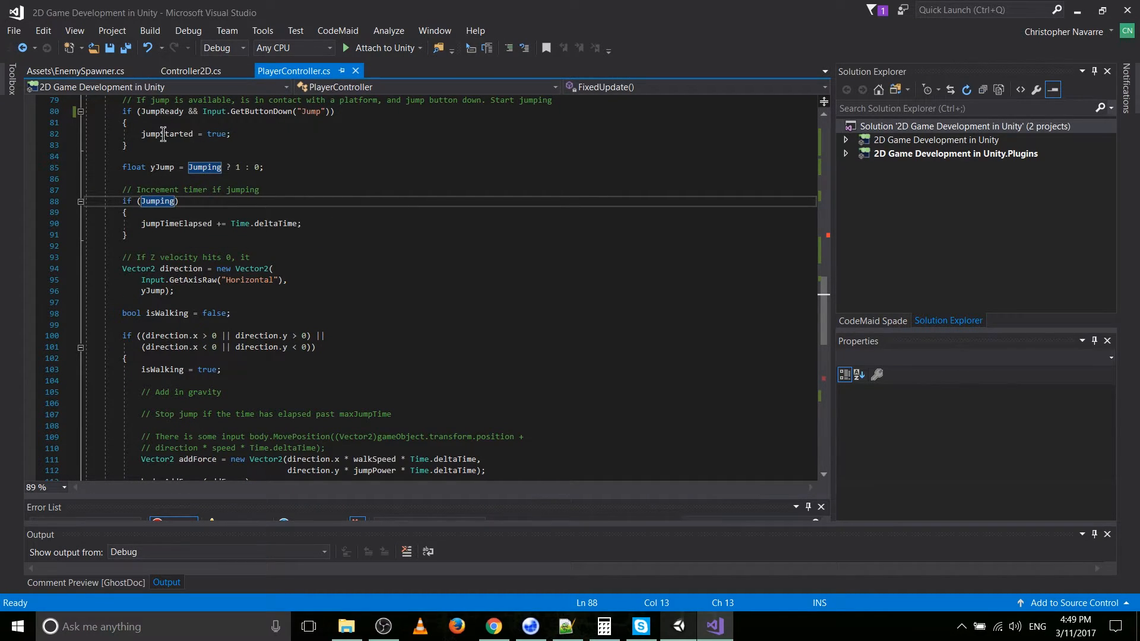
mouse_move(176, 223)
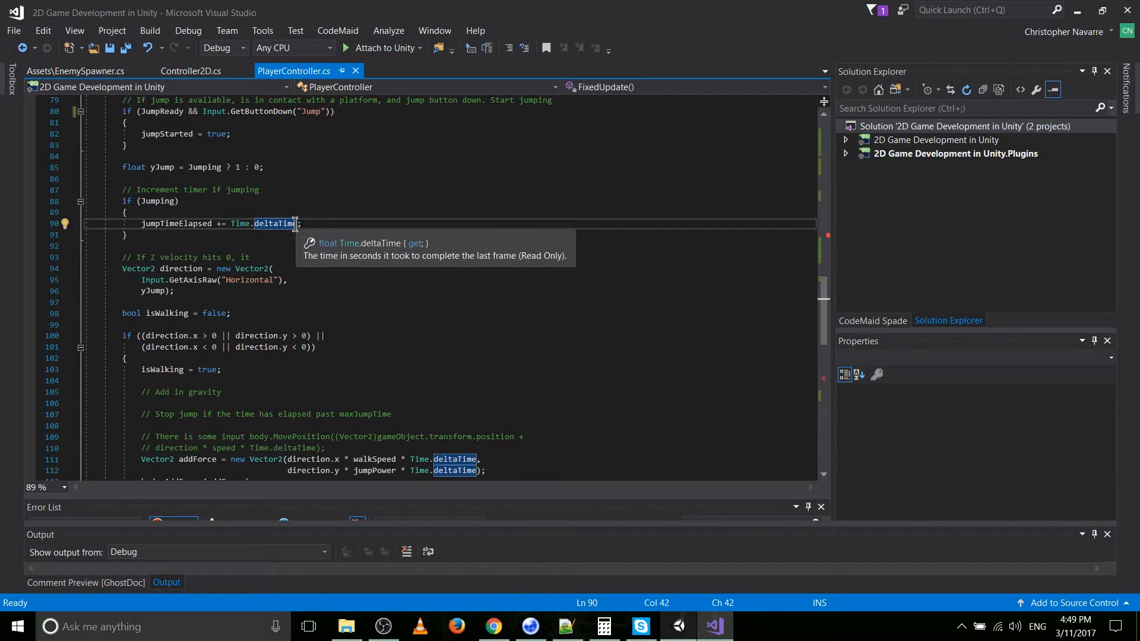
scroll("down", 3)
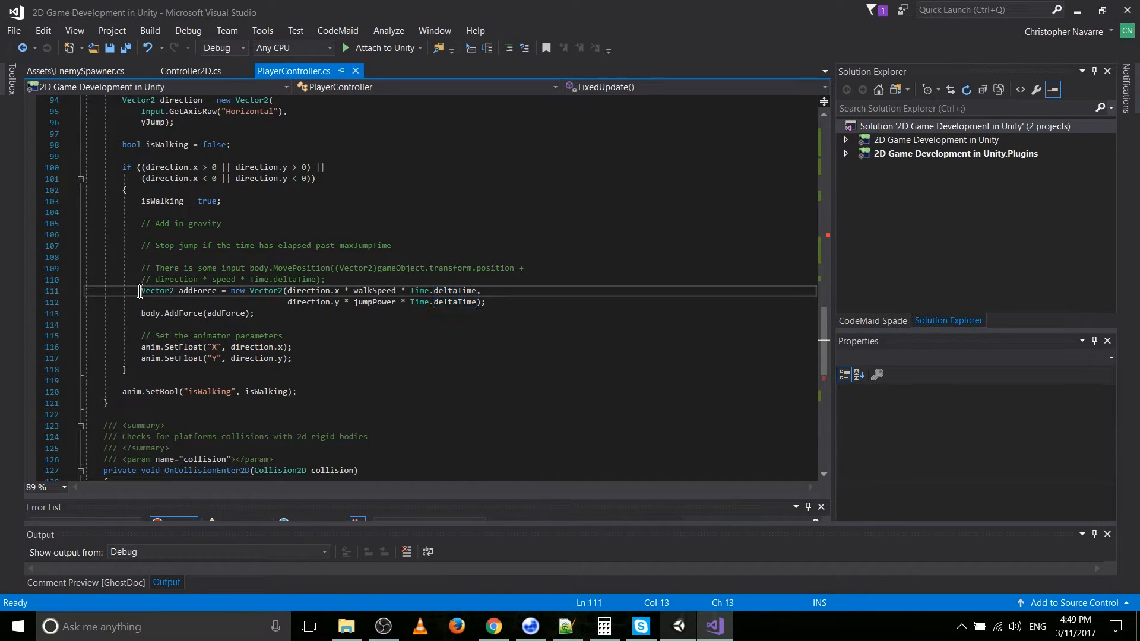
left_click_drag(140, 290, 484, 302)
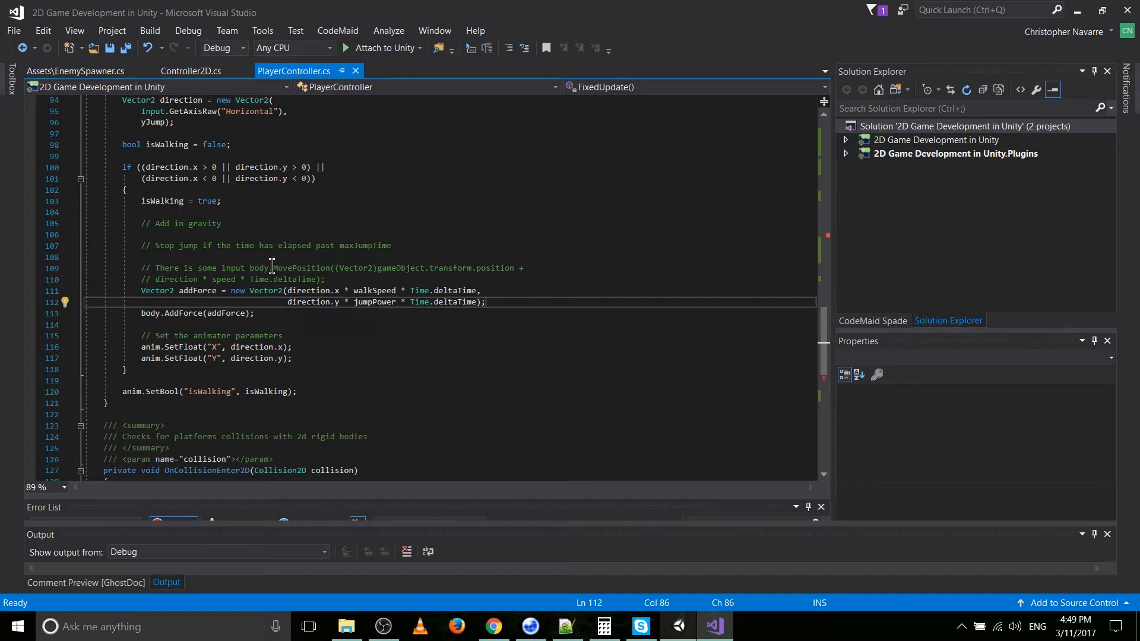
left_click_drag(249, 267, 523, 267)
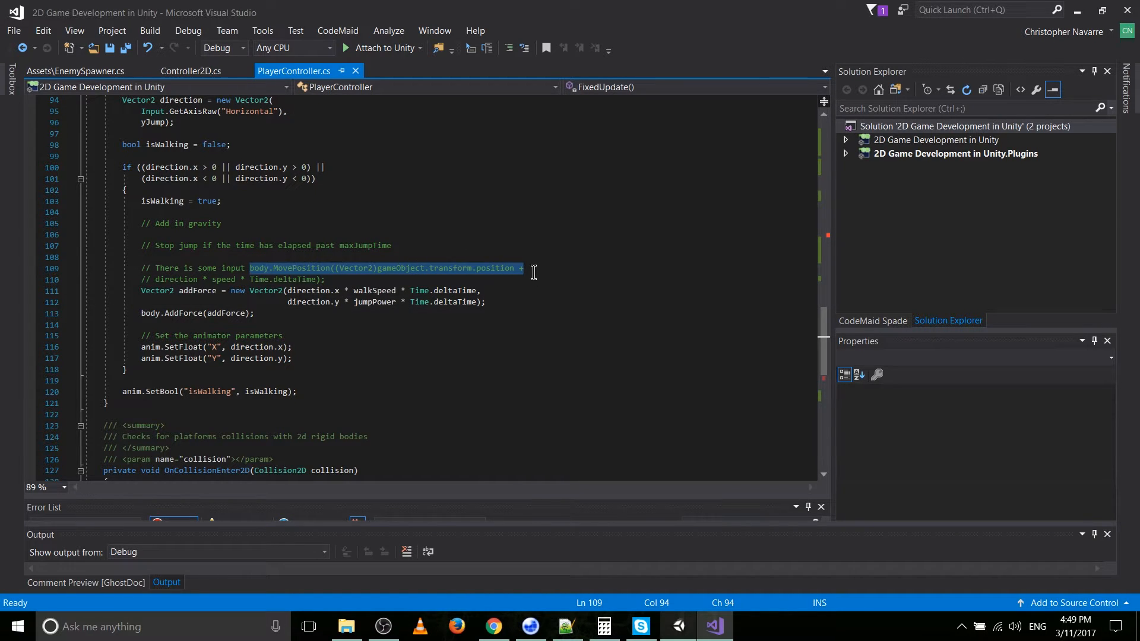
mouse_move(377, 283)
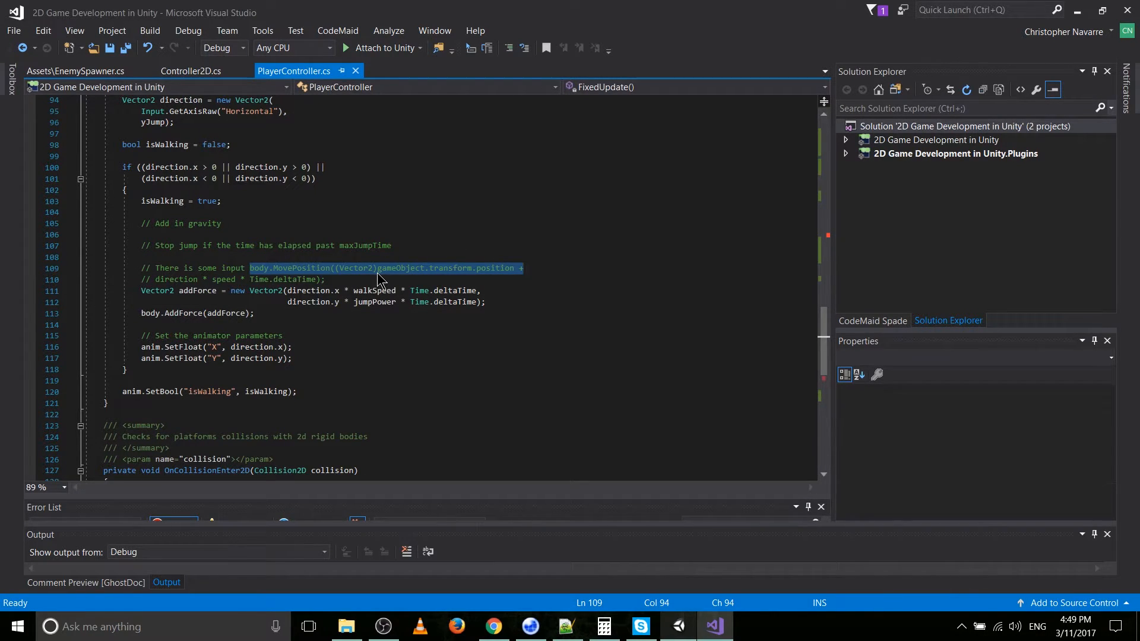
left_click(221, 280)
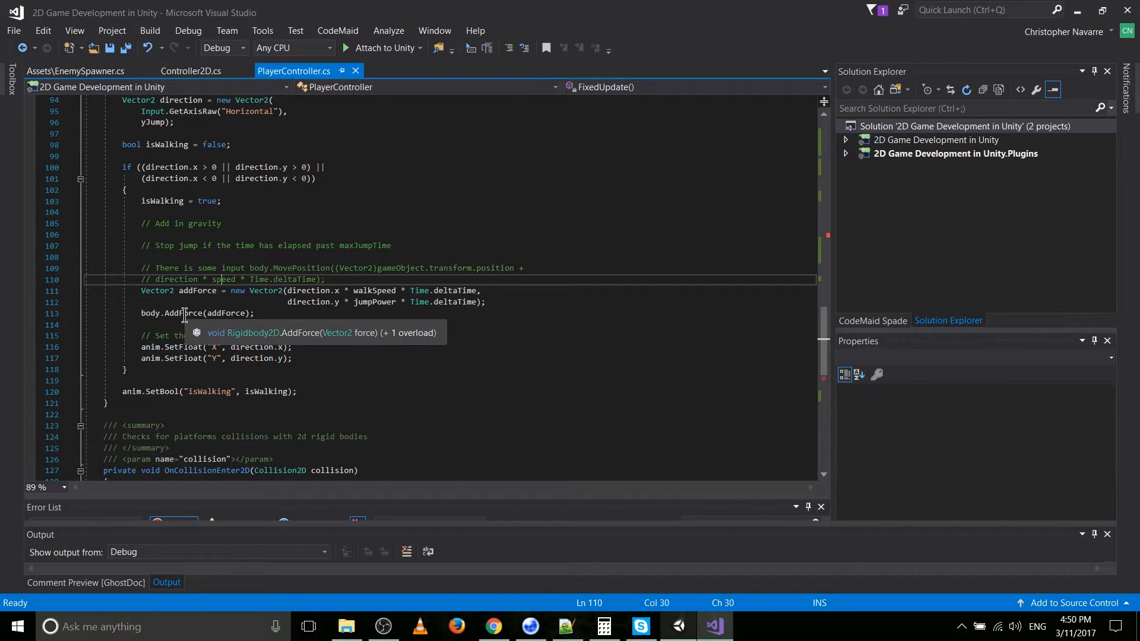
mouse_move(331, 291)
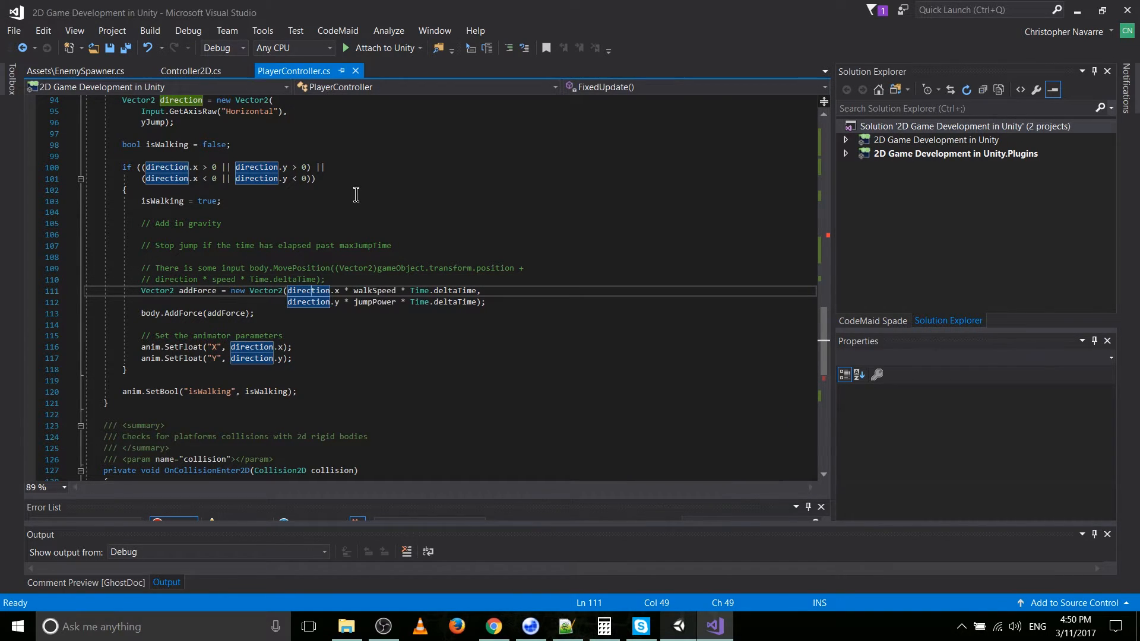
mouse_move(371, 292)
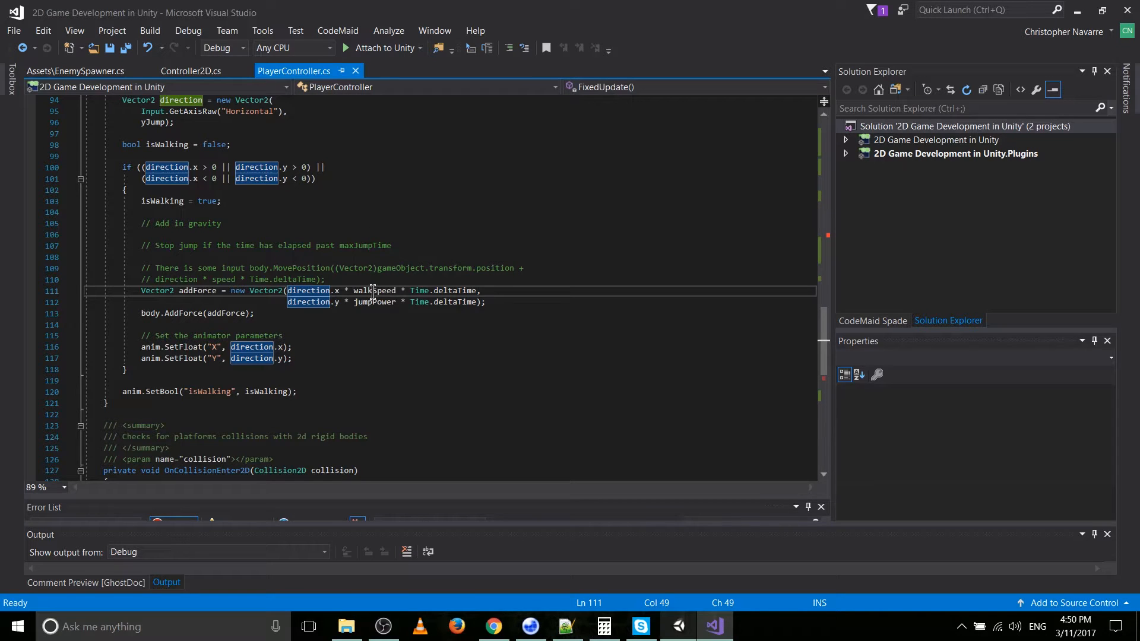
mouse_move(374, 301)
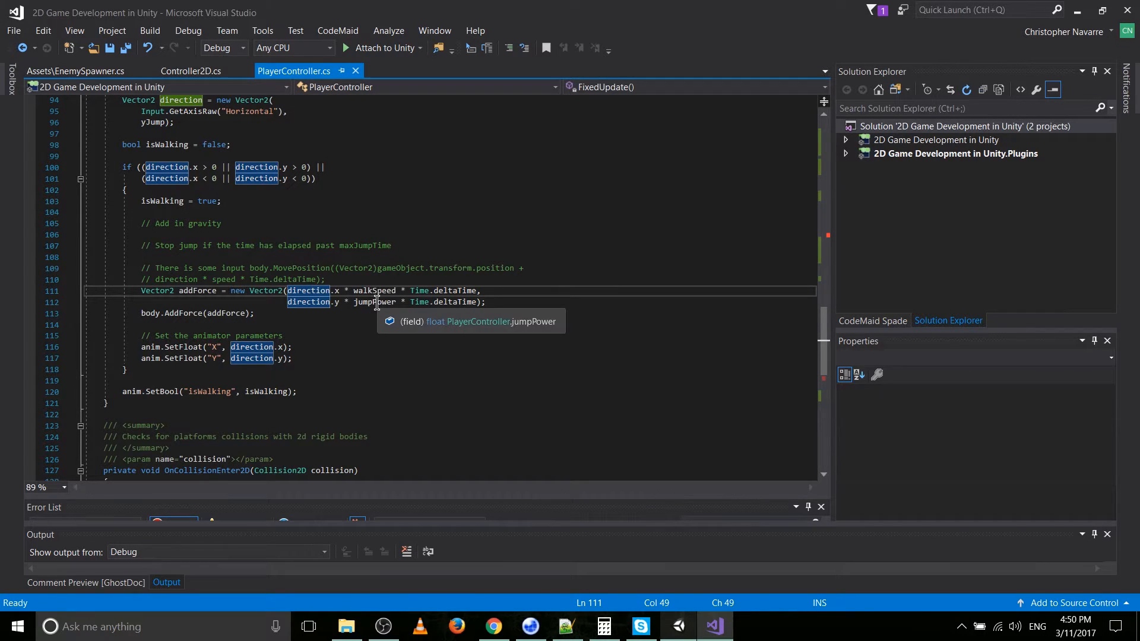
mouse_move(433, 296)
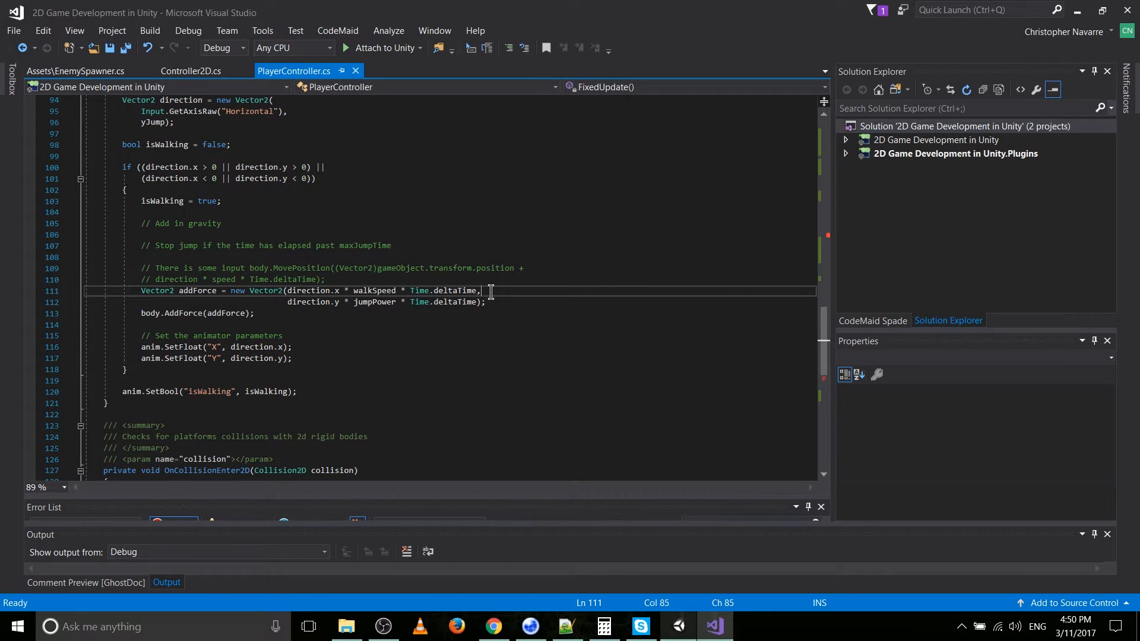
mouse_move(469, 289)
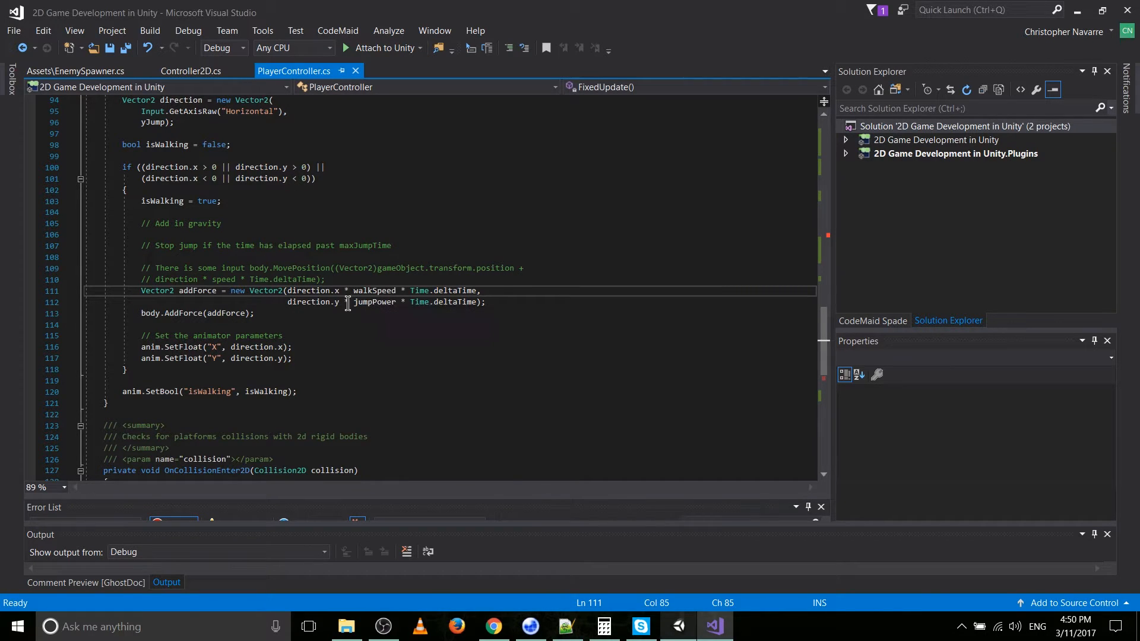
mouse_move(433, 305)
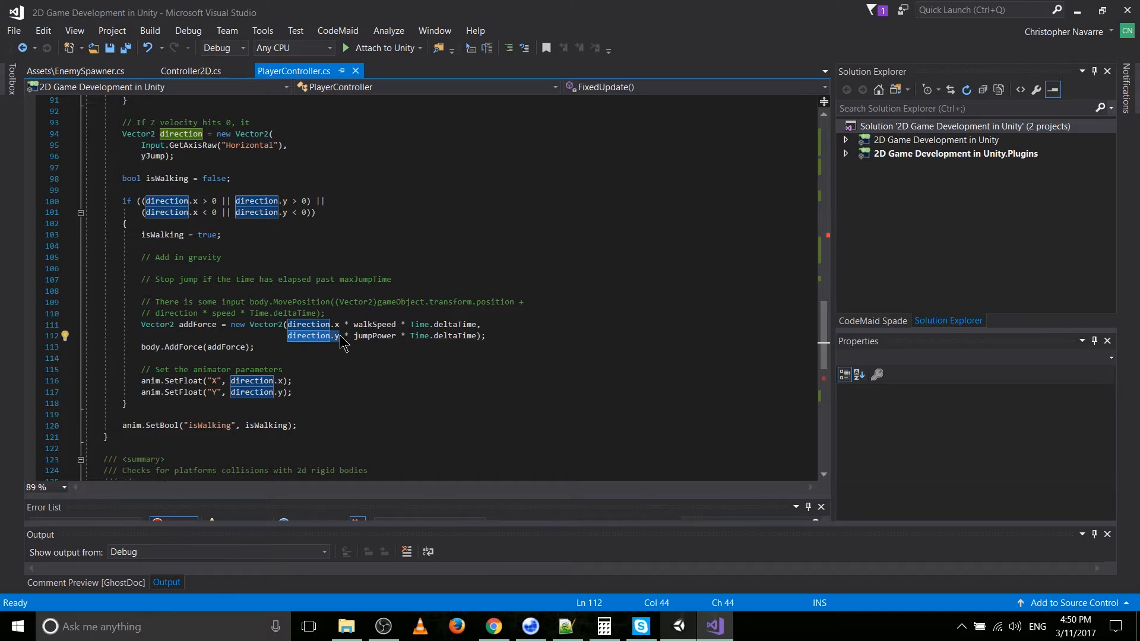
mouse_move(308, 335)
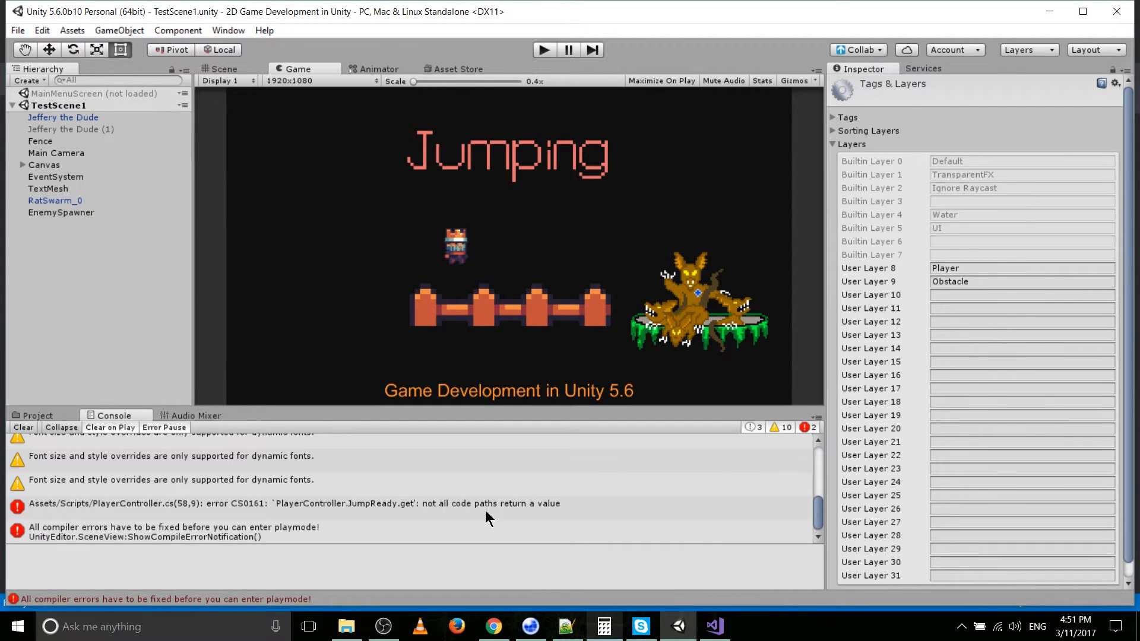
Jump from the CS0161 console error to the JumpReady getter in PlayerController.cs.
left_click(714, 625)
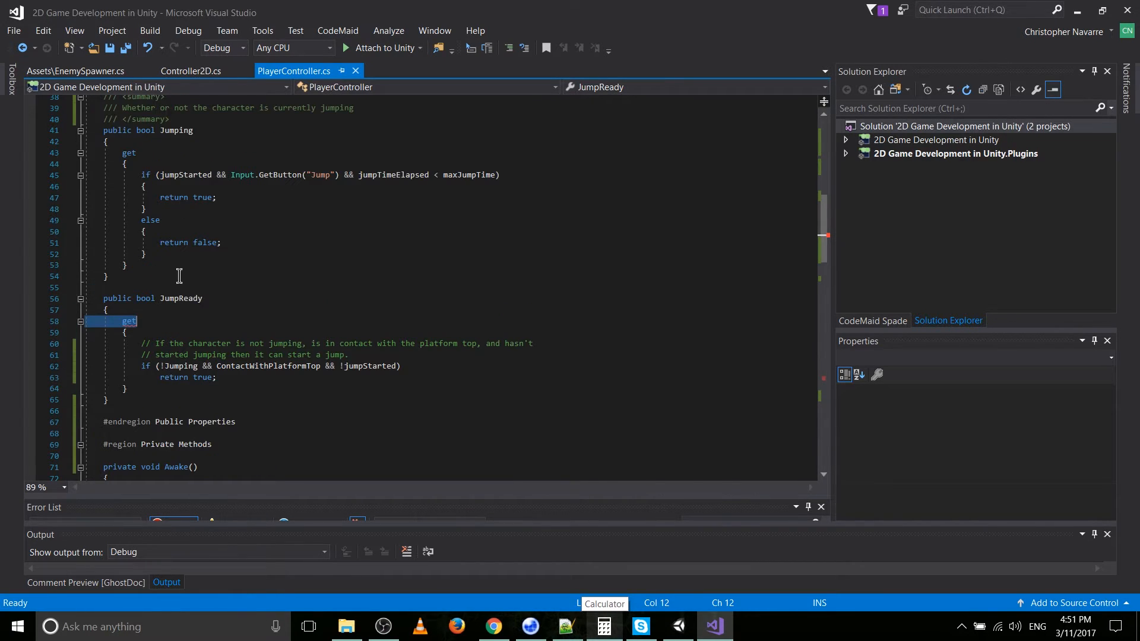
End the JumpReady getter with 'else return false;' and save PlayerController.cs.
left_click(163, 313)
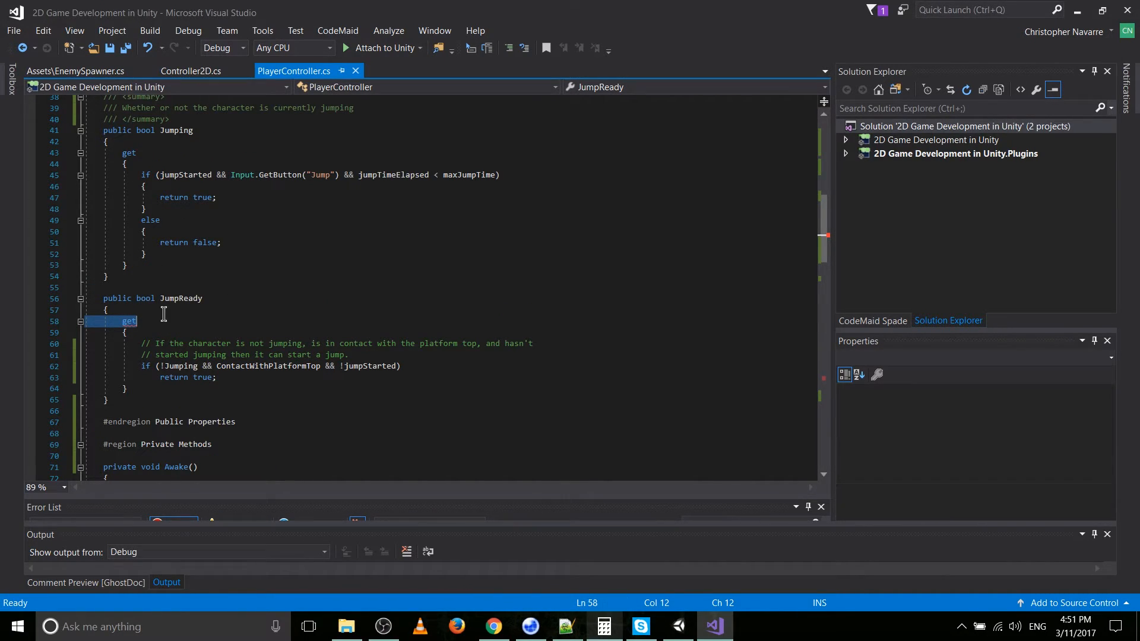
mouse_move(200, 393)
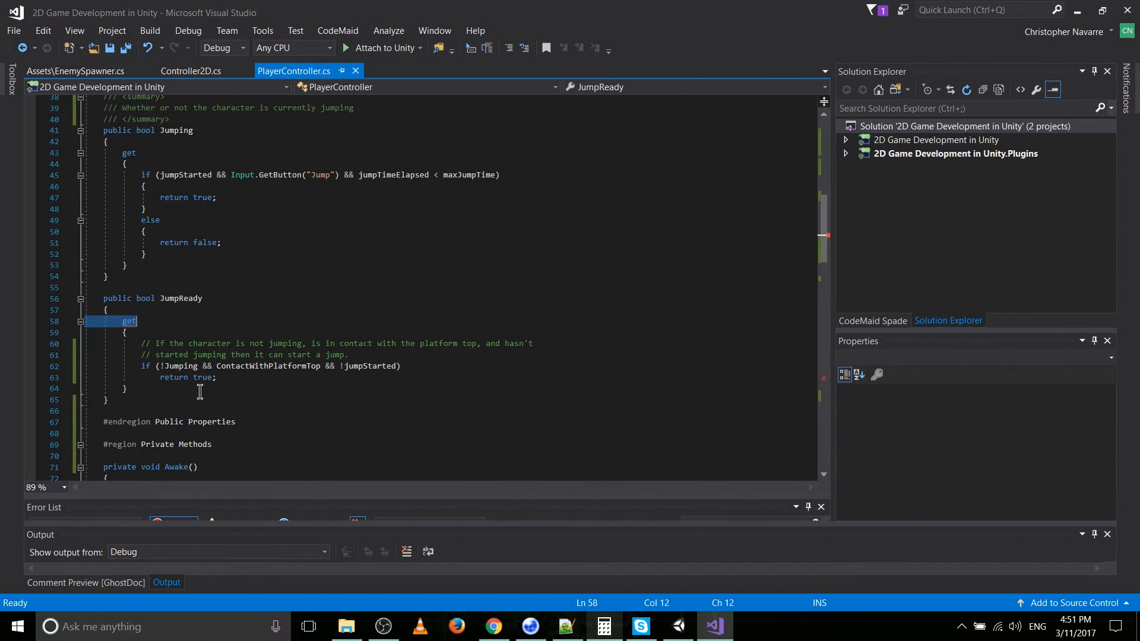
left_click(678, 626)
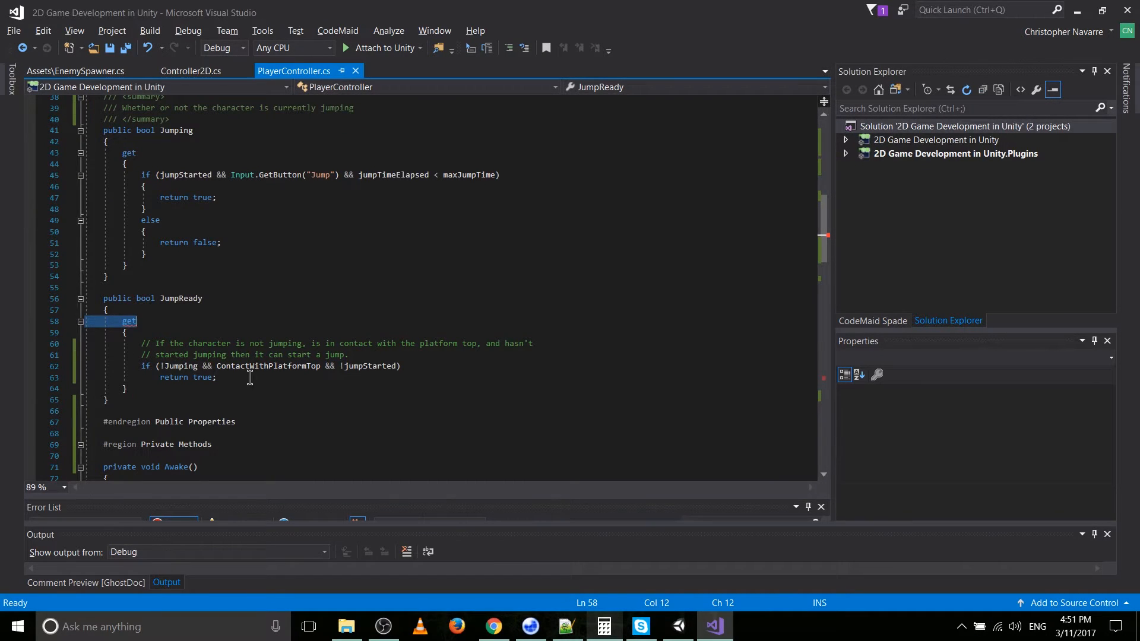
type("else")
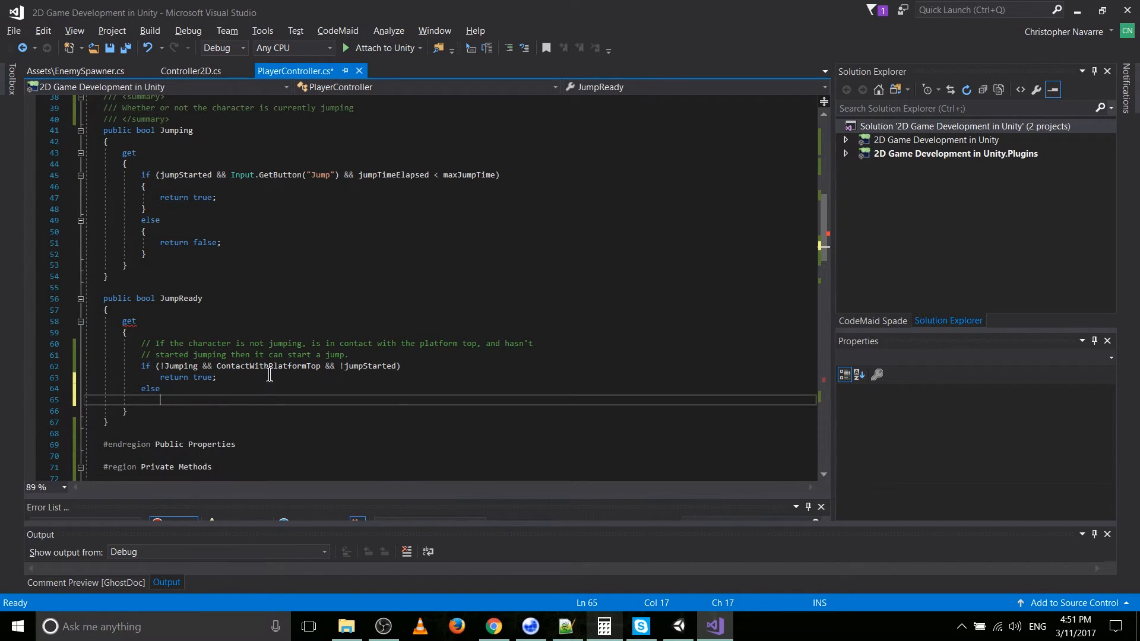
type("return false;")
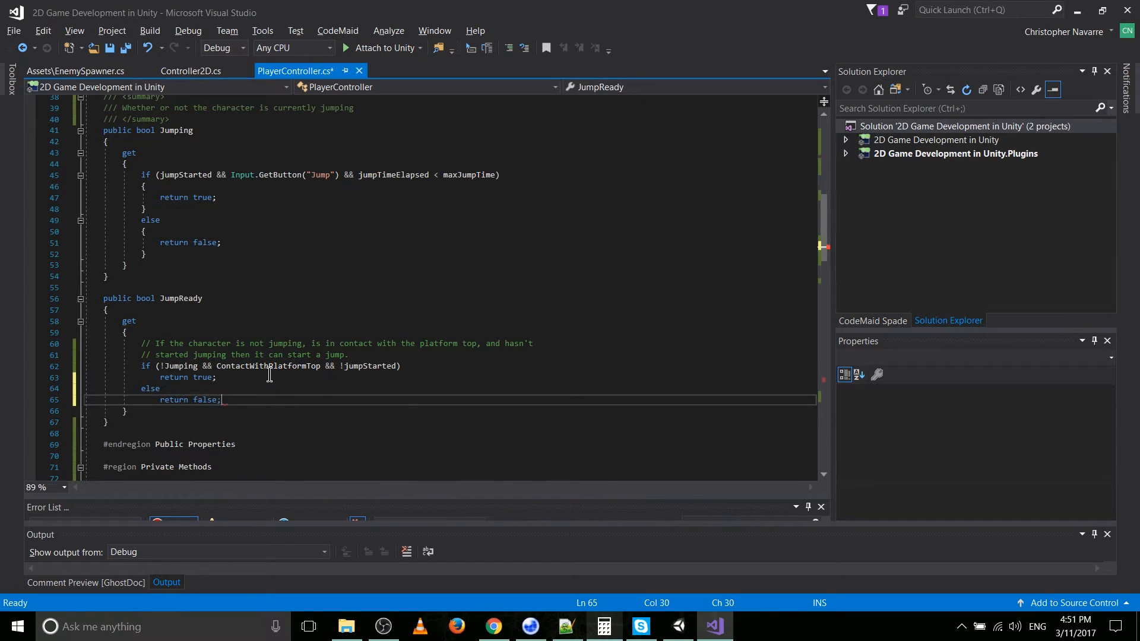
key("ctrl+s")
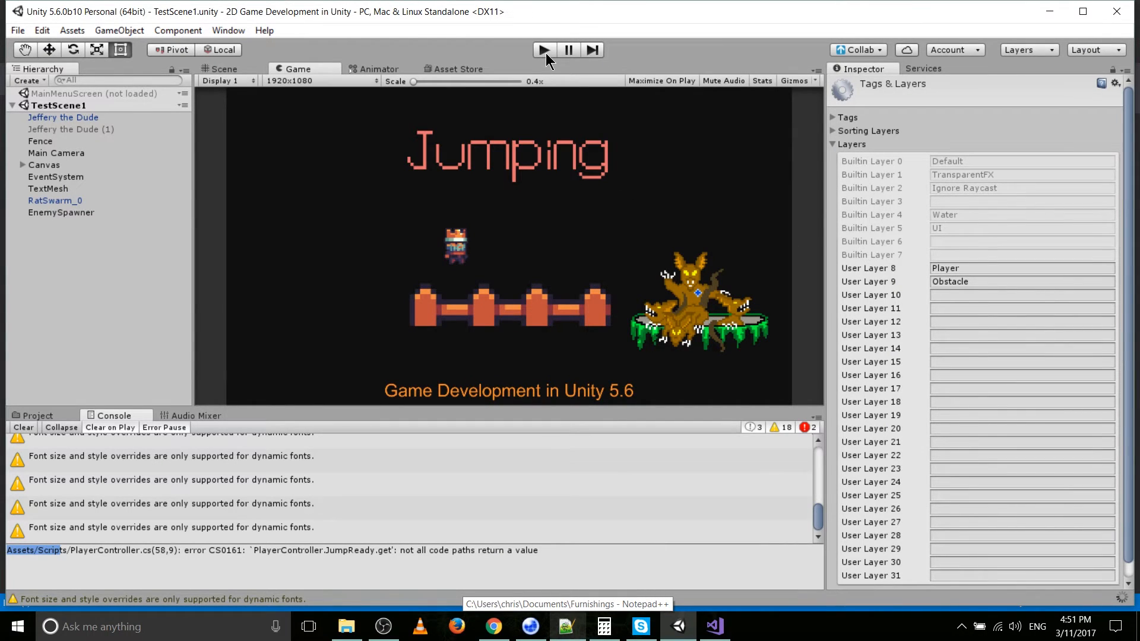
Run the platformer scene in play mode, test the character's jumping in the Game view, then stop play mode.
left_click(542, 50)
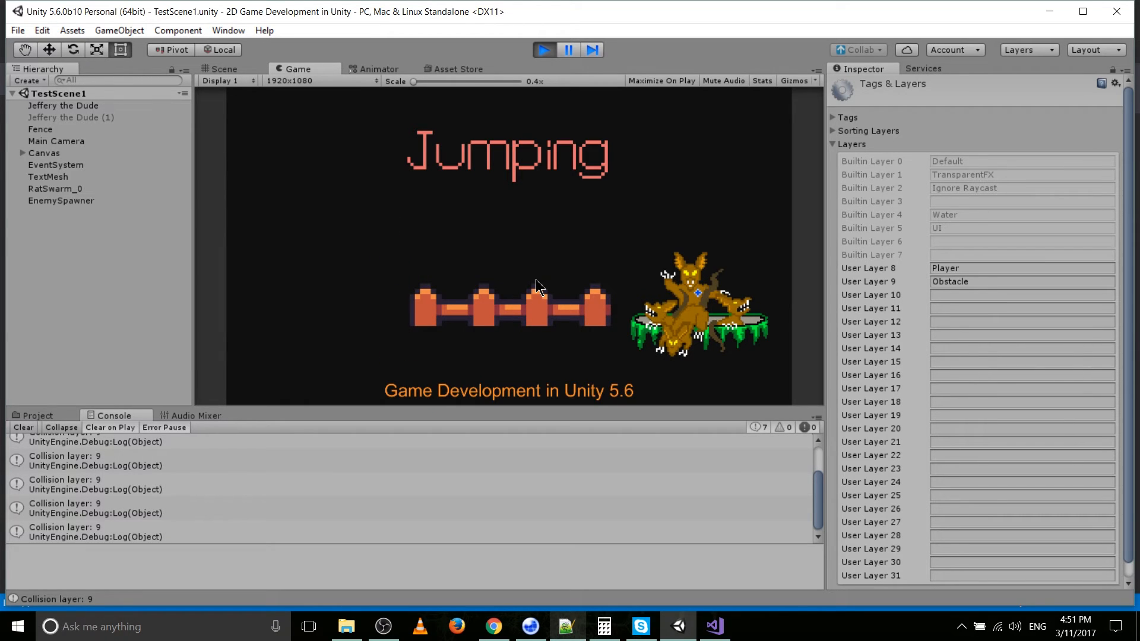
left_click(543, 50)
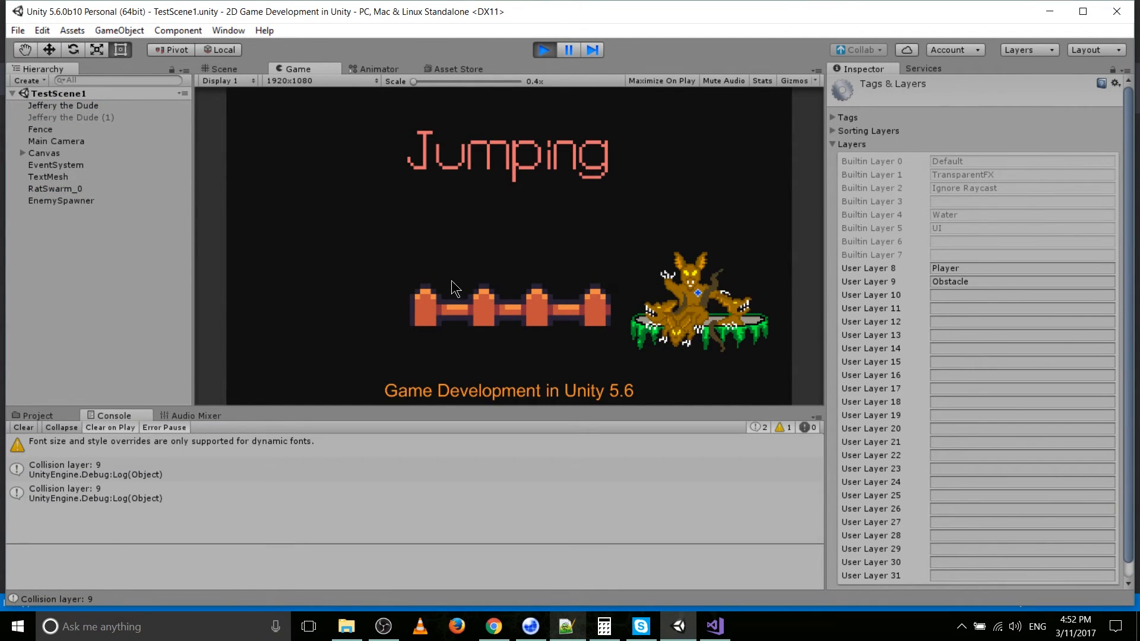
left_click(712, 626)
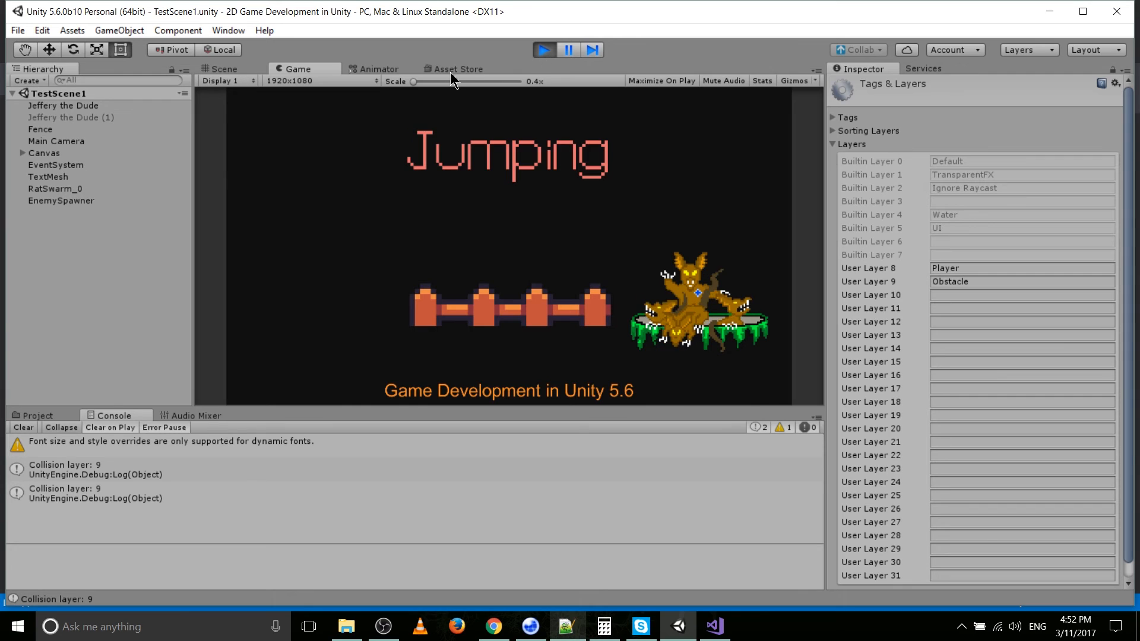
left_click(544, 50)
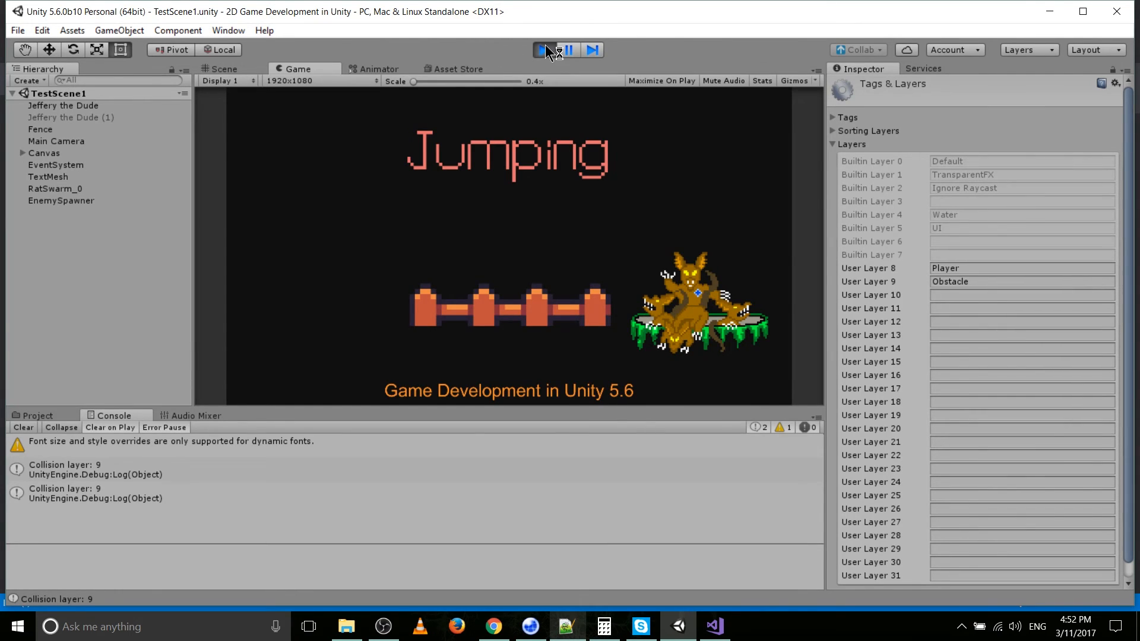
left_click(542, 50)
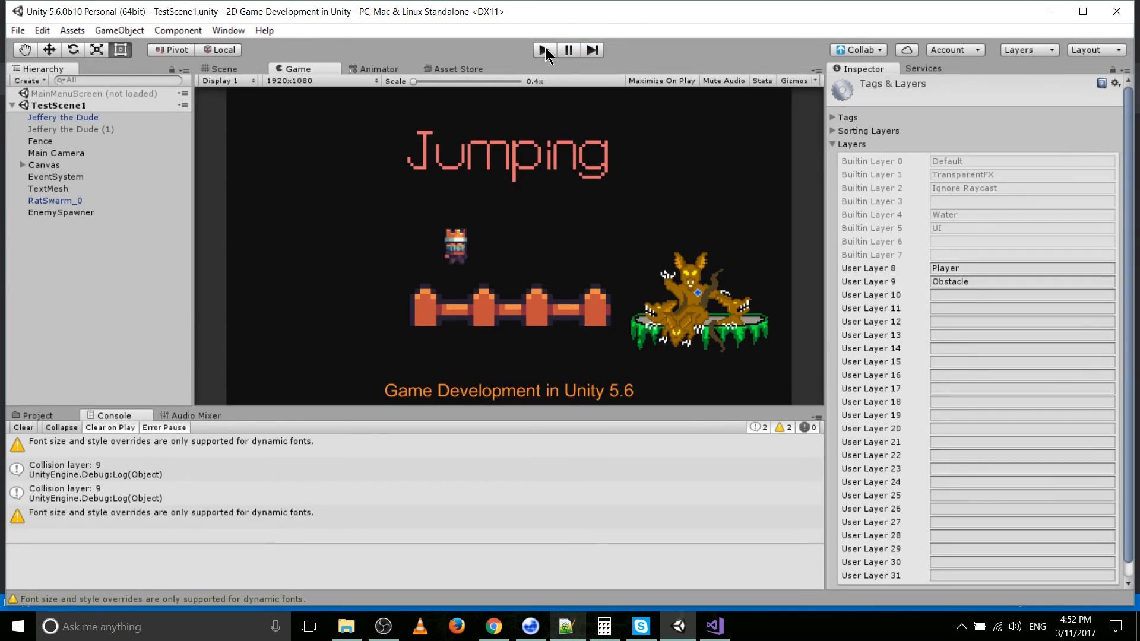